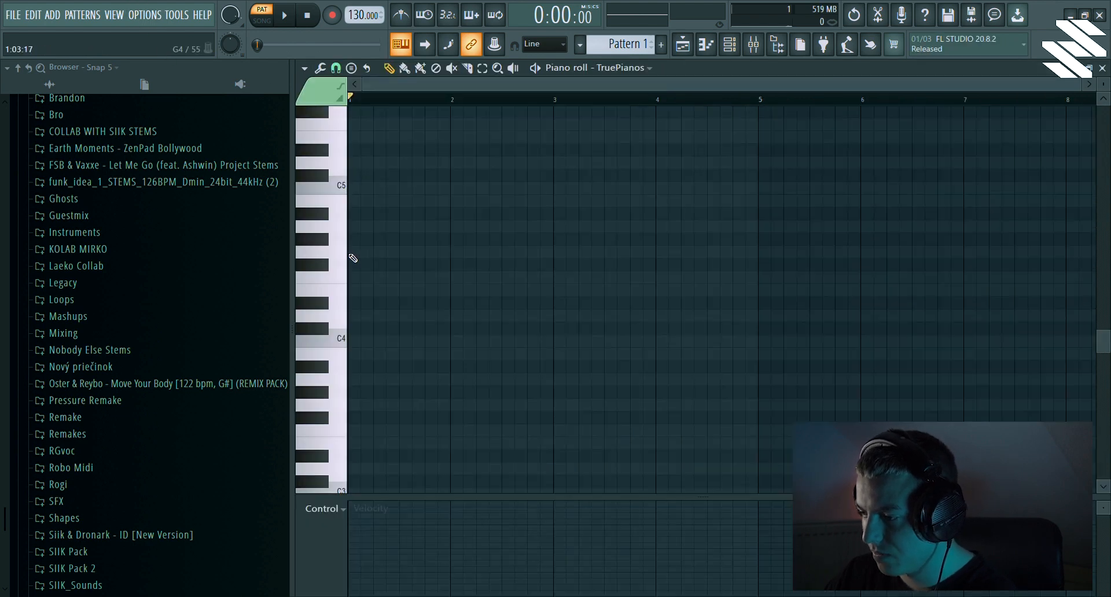
# Draw the G4 and D5 chord stab at bar 1 in the TruePianos piano roll
pyautogui.click(354, 240)
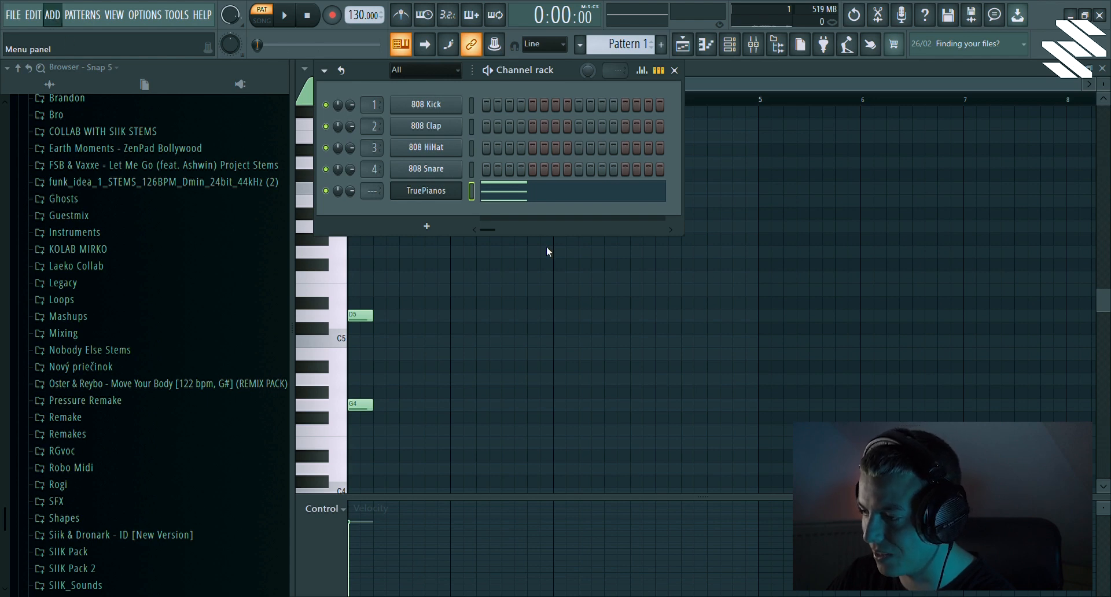
pyautogui.click(425, 191)
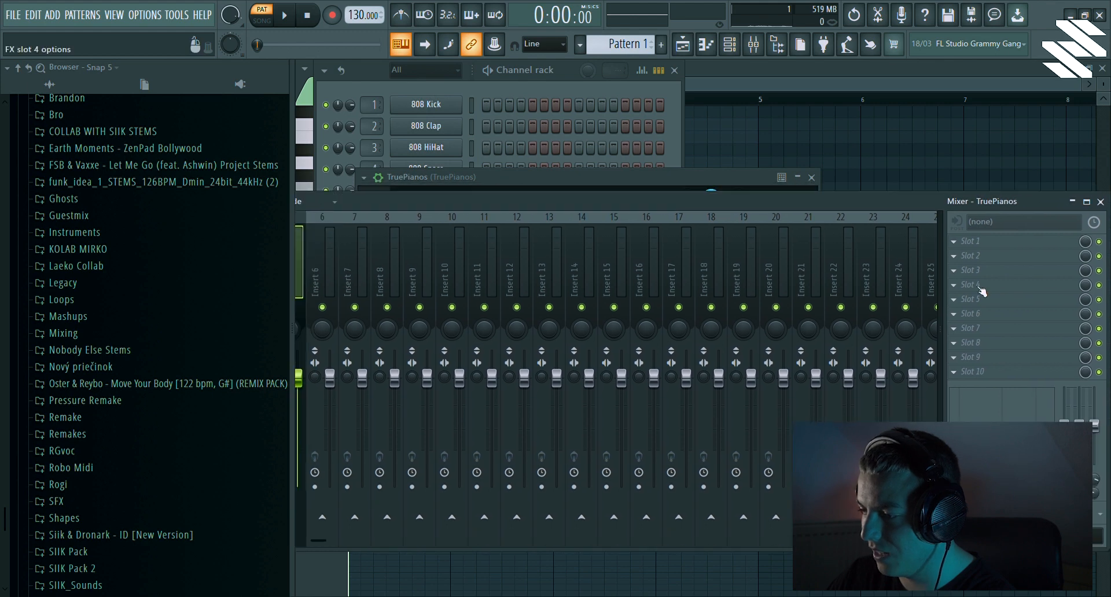
# Add FabFilter Saturn with adjusted band styles, then a Pro-Q 3 low cut near 175 Hz
pyautogui.click(972, 285)
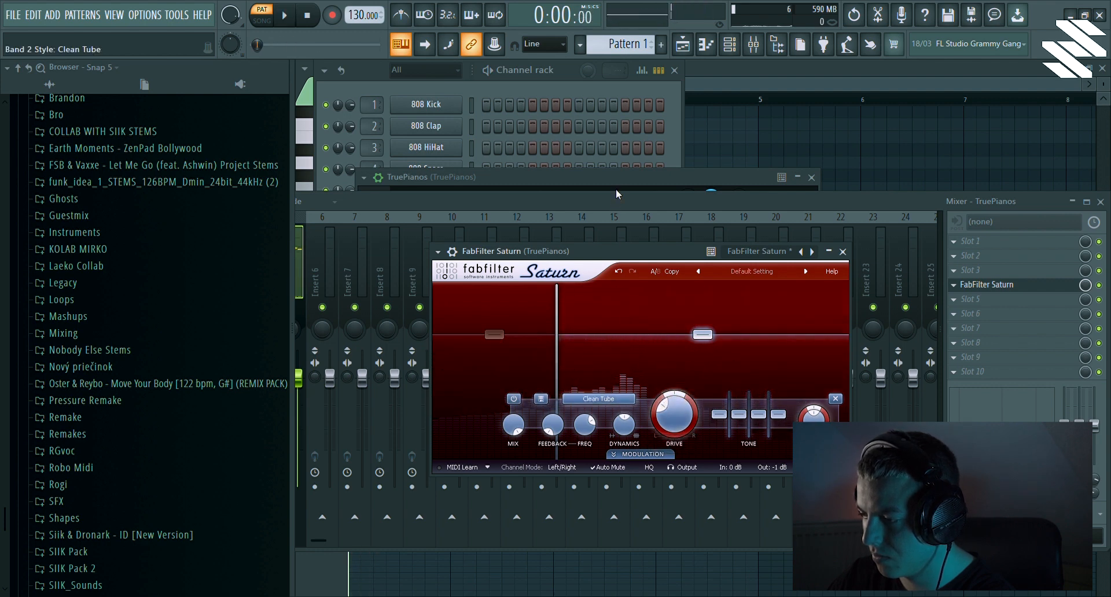
pyautogui.click(284, 13)
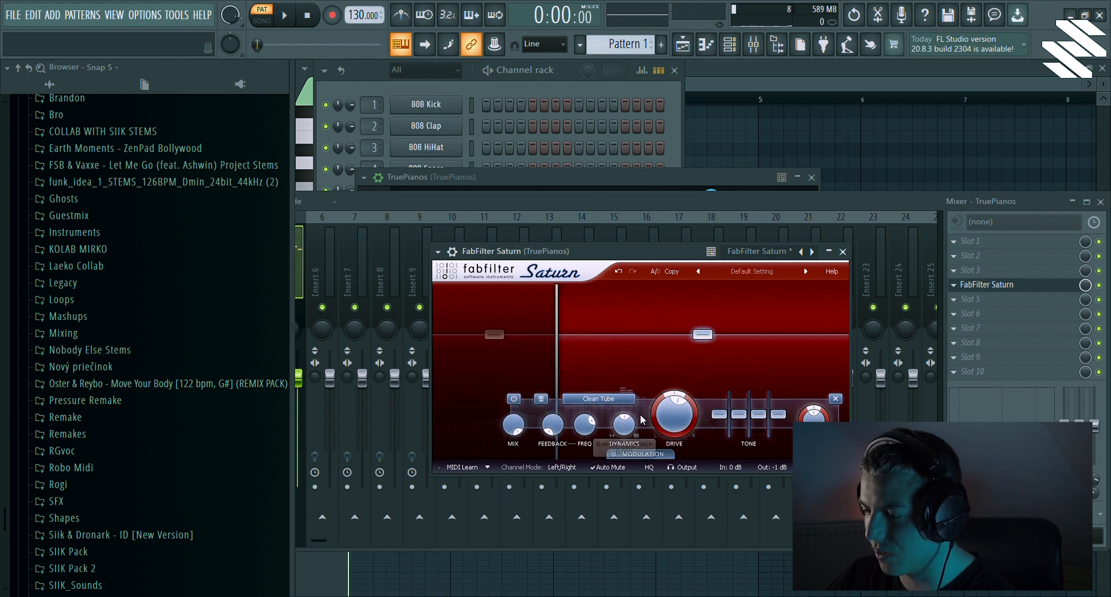
pyautogui.moveTo(674, 412); pyautogui.dragTo(674, 408)
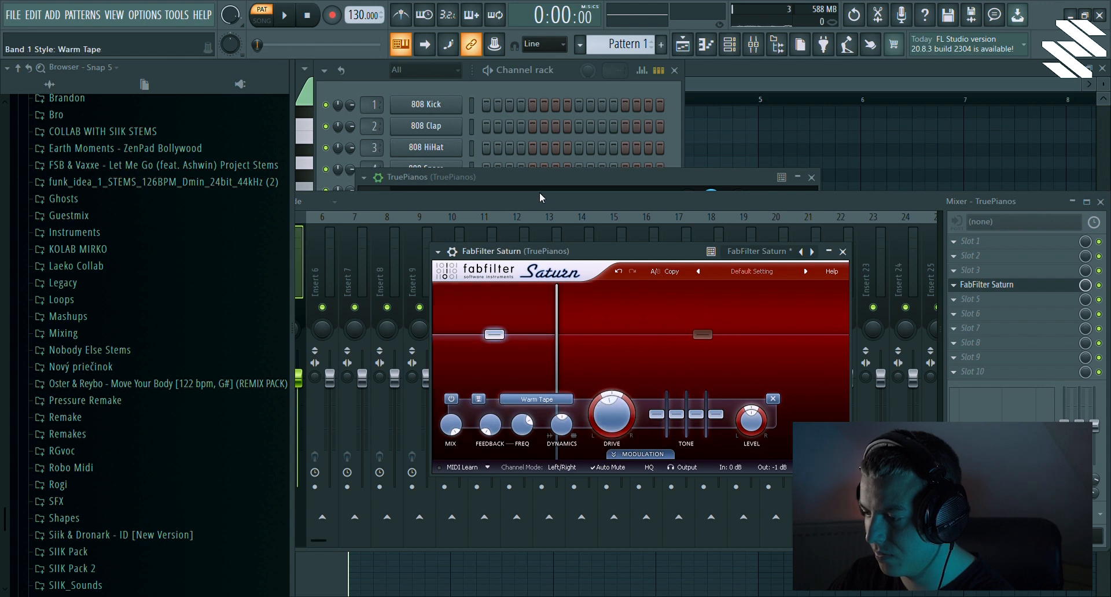
pyautogui.click(285, 14)
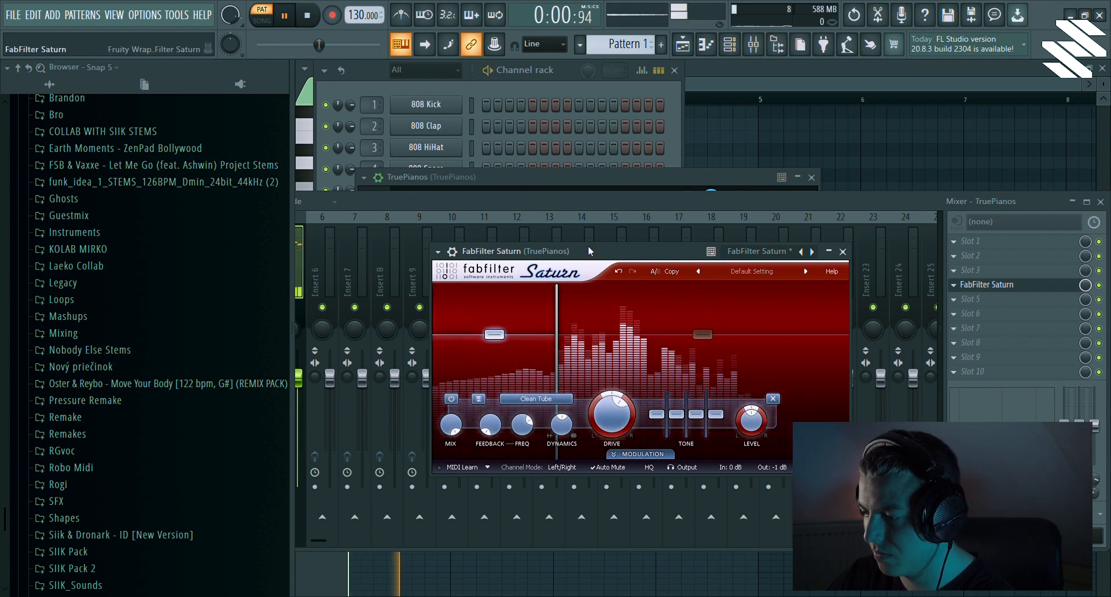
pyautogui.click(843, 252)
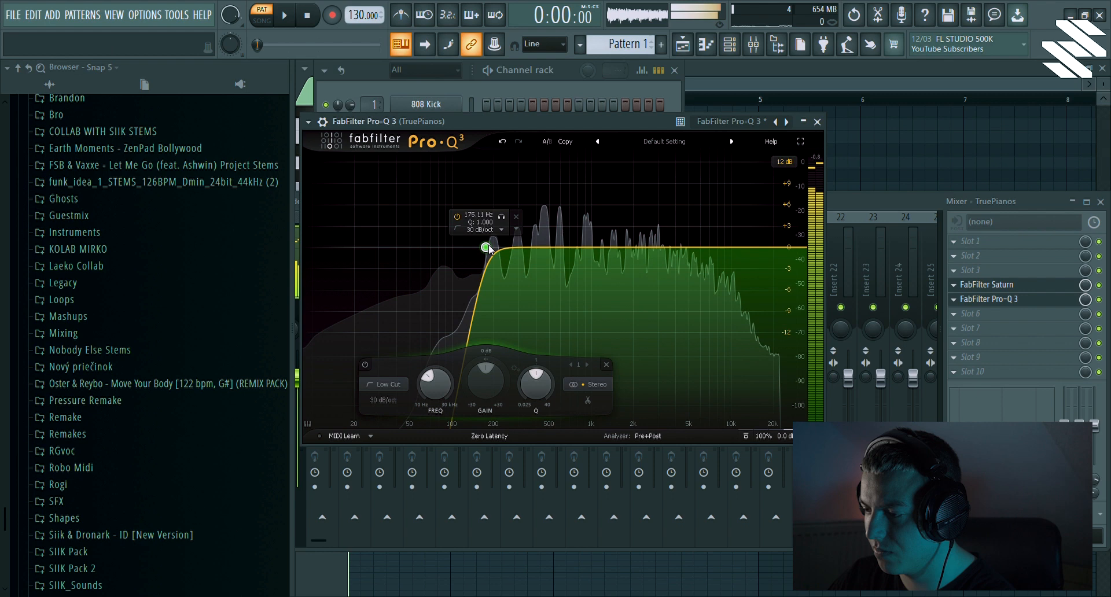
pyautogui.moveTo(487, 248); pyautogui.dragTo(459, 253)
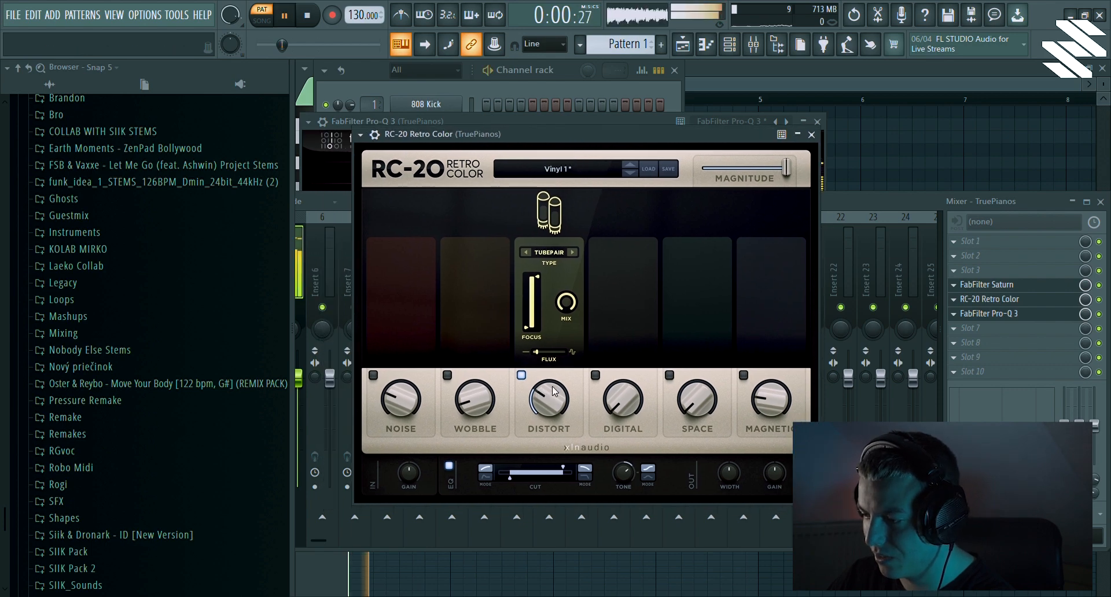
# Adjust RC-20's Distort amount and open the Pro-Q 3 high cut to 20000 Hz
pyautogui.moveTo(548, 402); pyautogui.dragTo(548, 397)
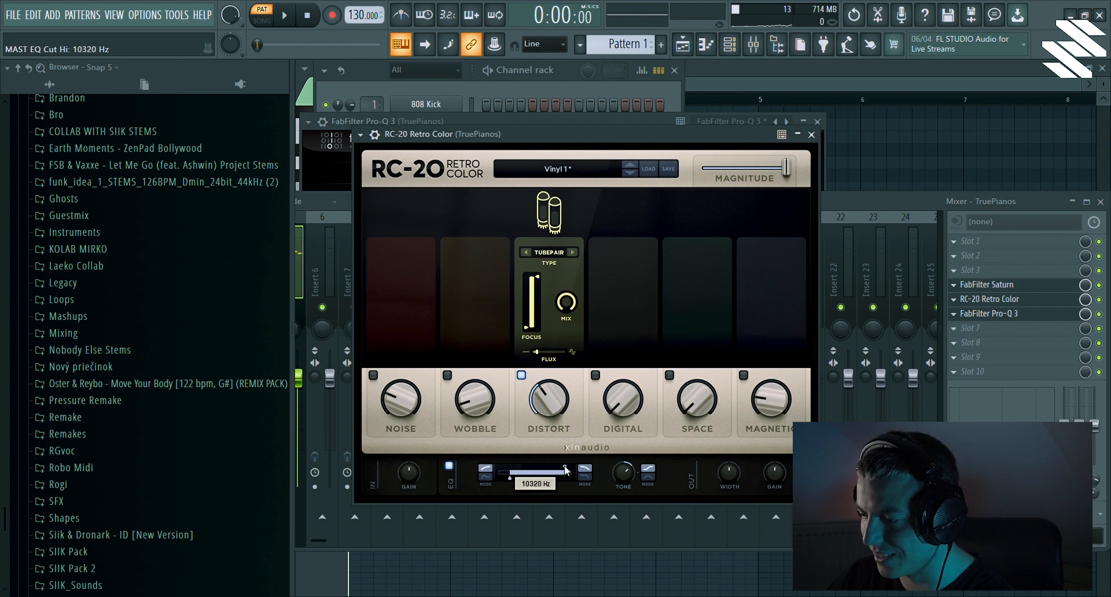
pyautogui.moveTo(539, 470); pyautogui.dragTo(576, 470)
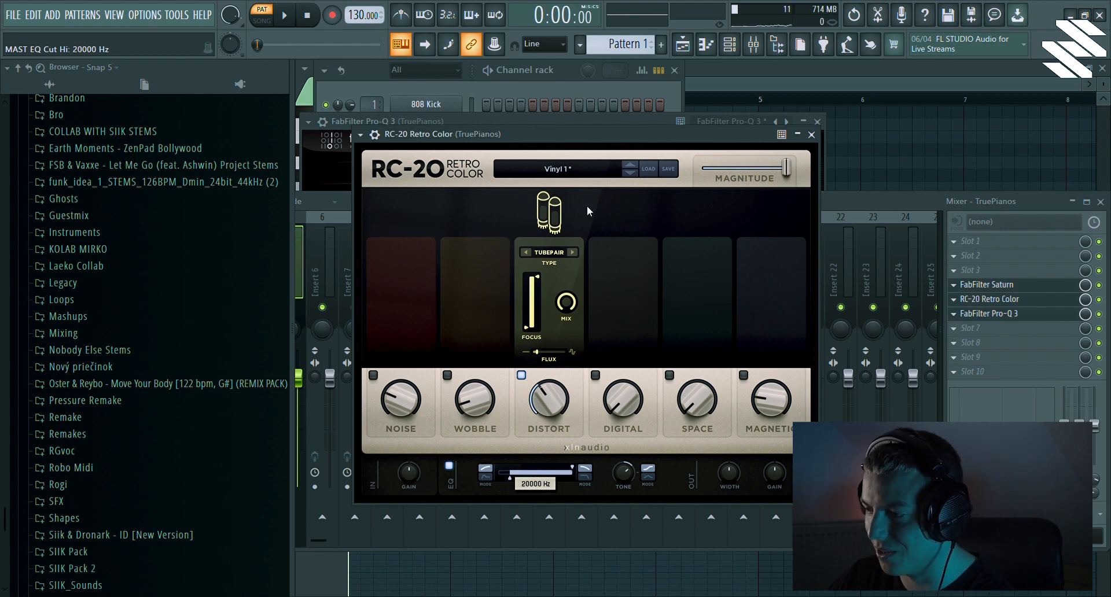
pyautogui.click(283, 14)
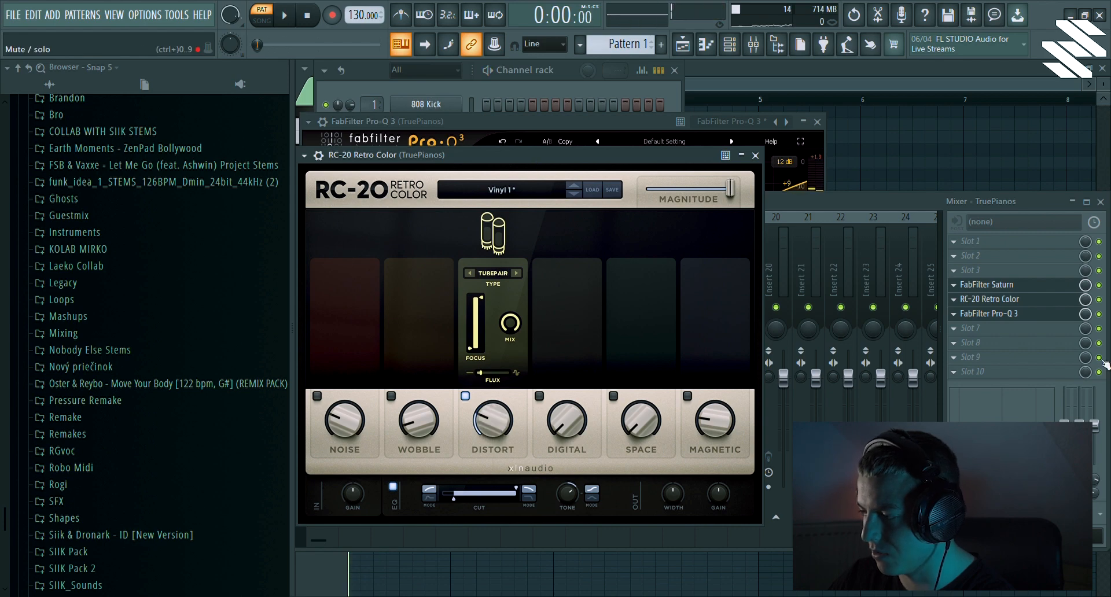
pyautogui.click(283, 13)
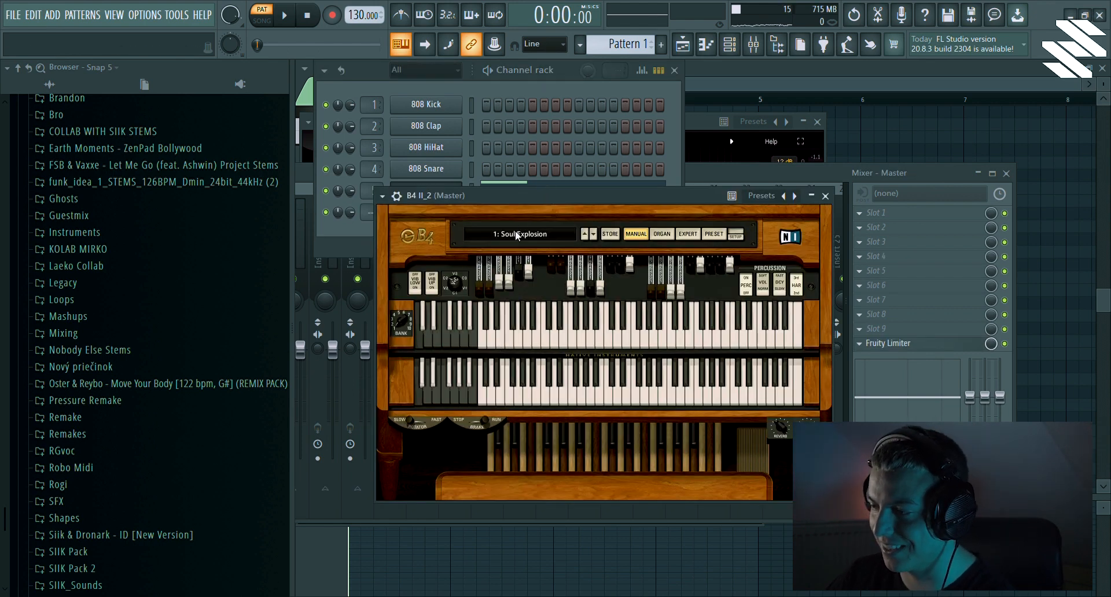
# Choose the Soul Explosion preset for B4 II and draw G5 and D6 notes
pyautogui.click(524, 234)
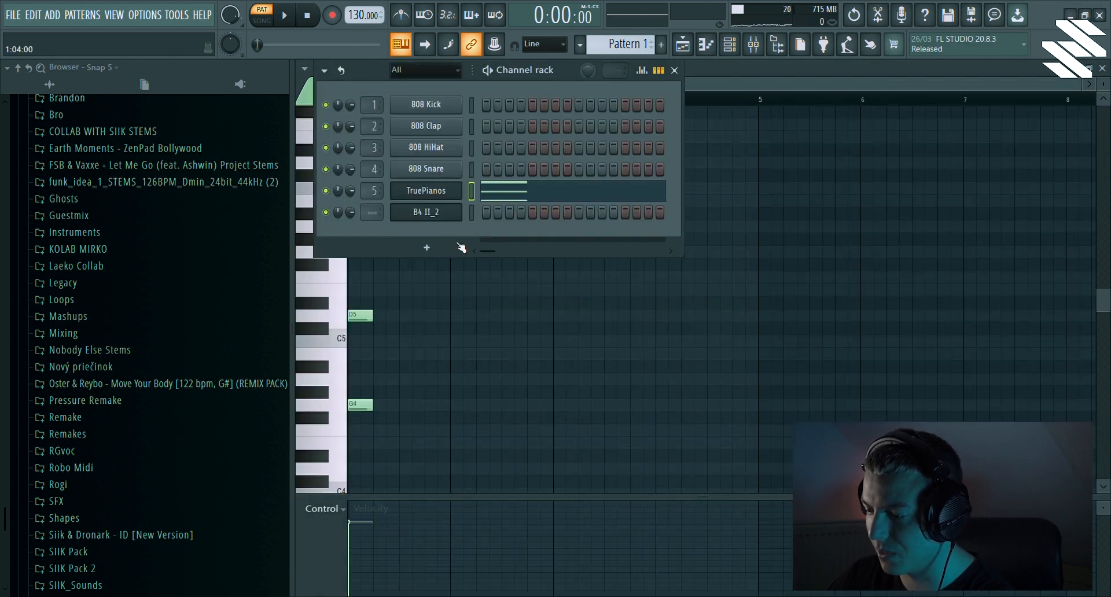
pyautogui.click(426, 212)
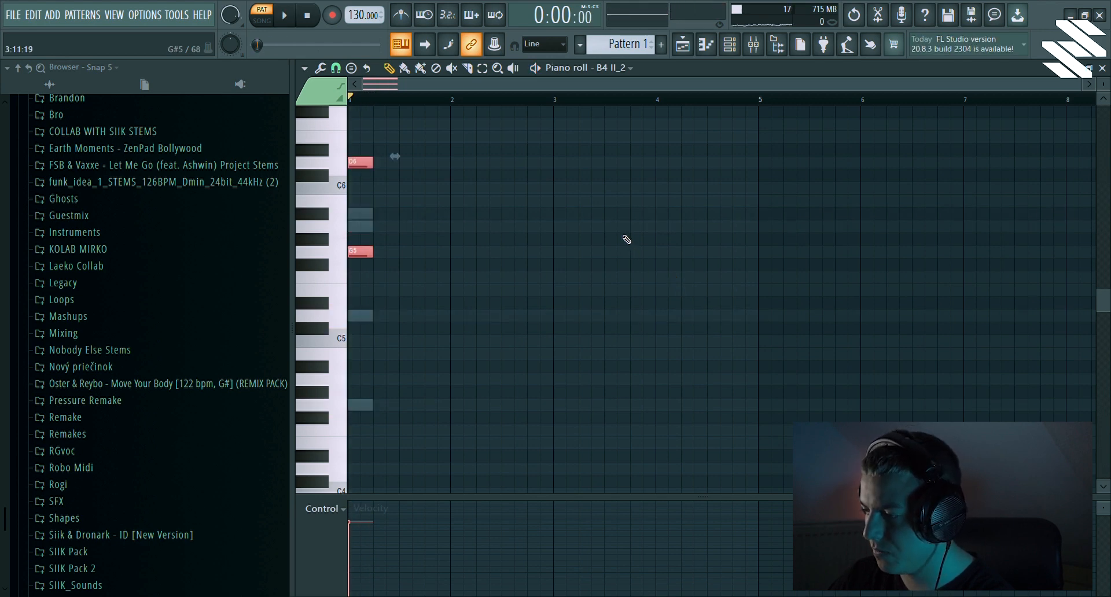
pyautogui.click(283, 14)
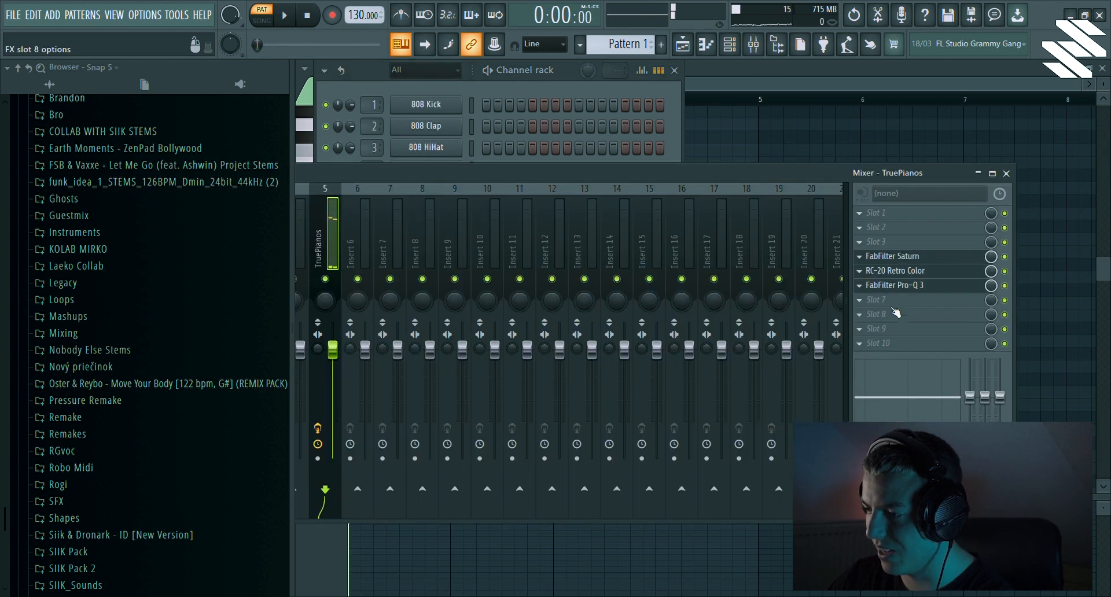
# Add OTT and Pro-C 2, setting the compressor attack to 0.16 ms
pyautogui.click(877, 314)
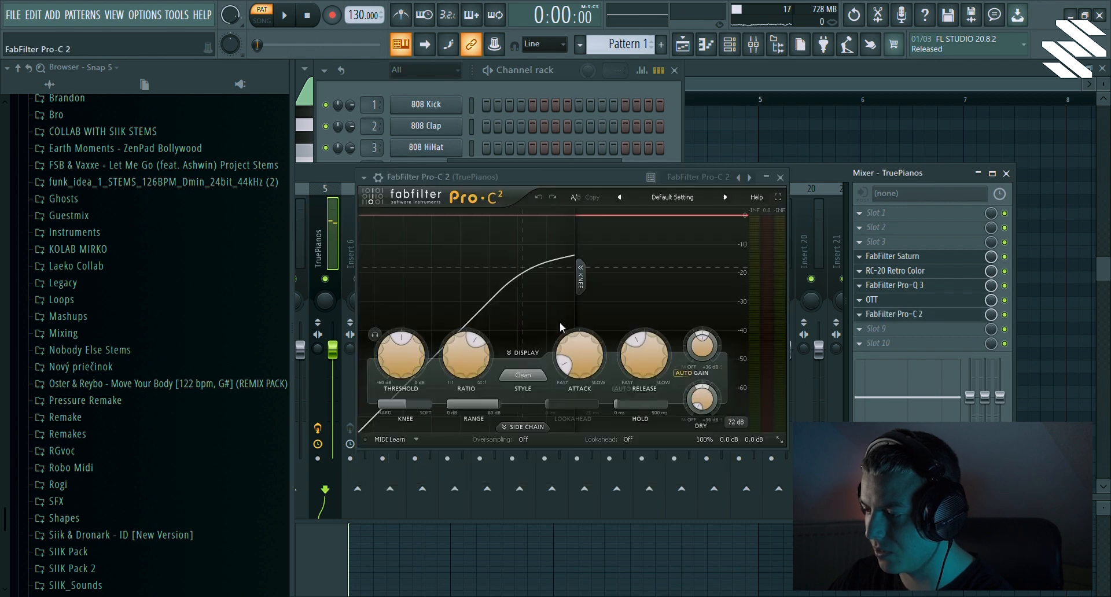
pyautogui.moveTo(579, 354); pyautogui.dragTo(599, 351)
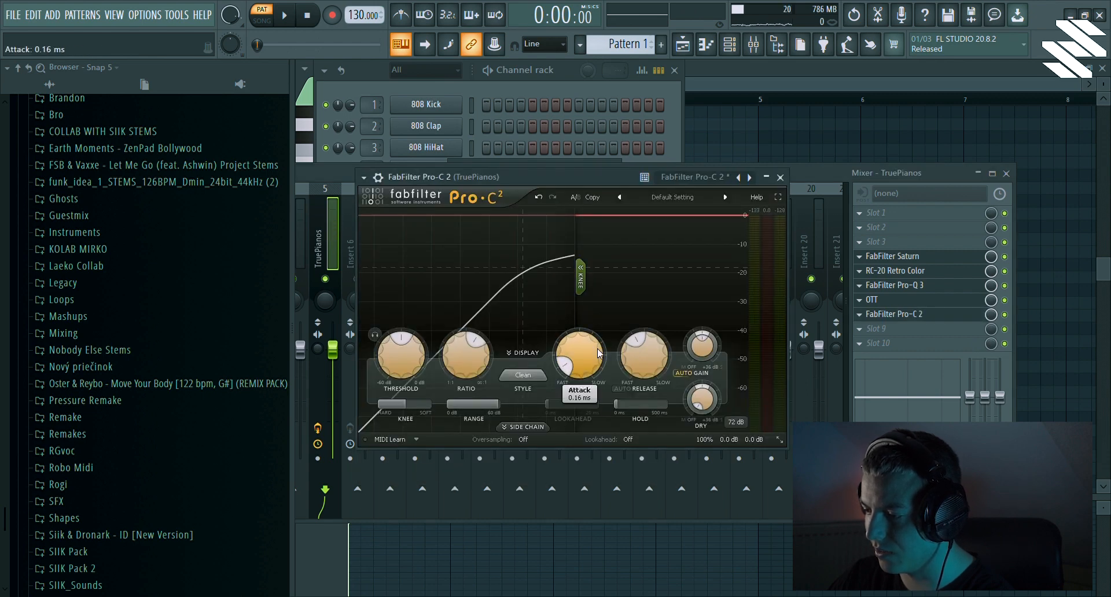
pyautogui.moveTo(643, 351); pyautogui.dragTo(644, 319)
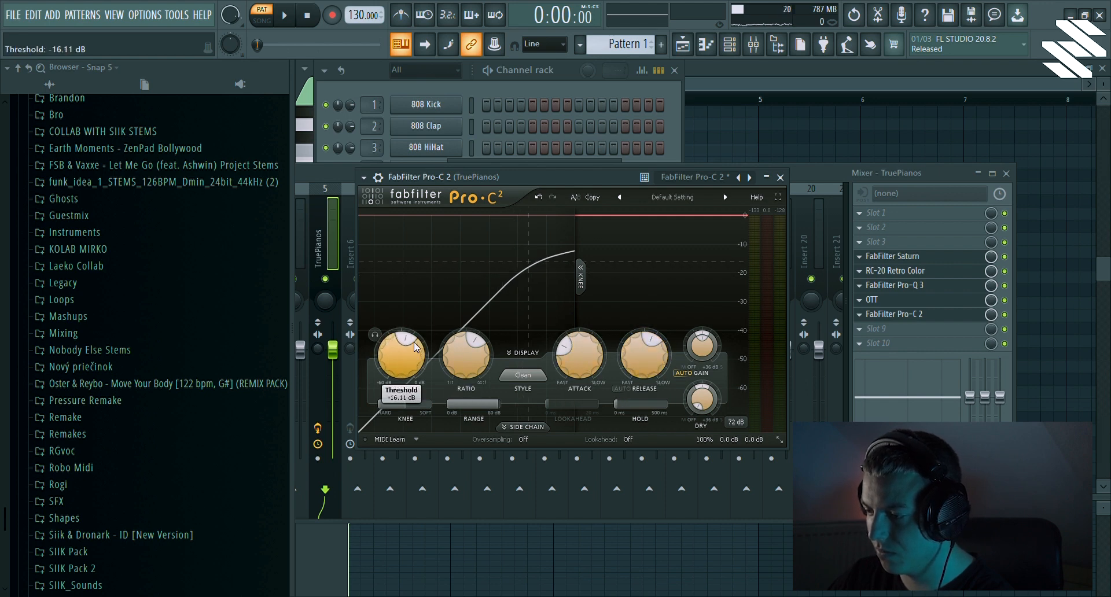
# Lower the Pro-C 2 threshold to about -15.9 dB while the chord plays
pyautogui.moveTo(399, 358); pyautogui.dragTo(399, 376)
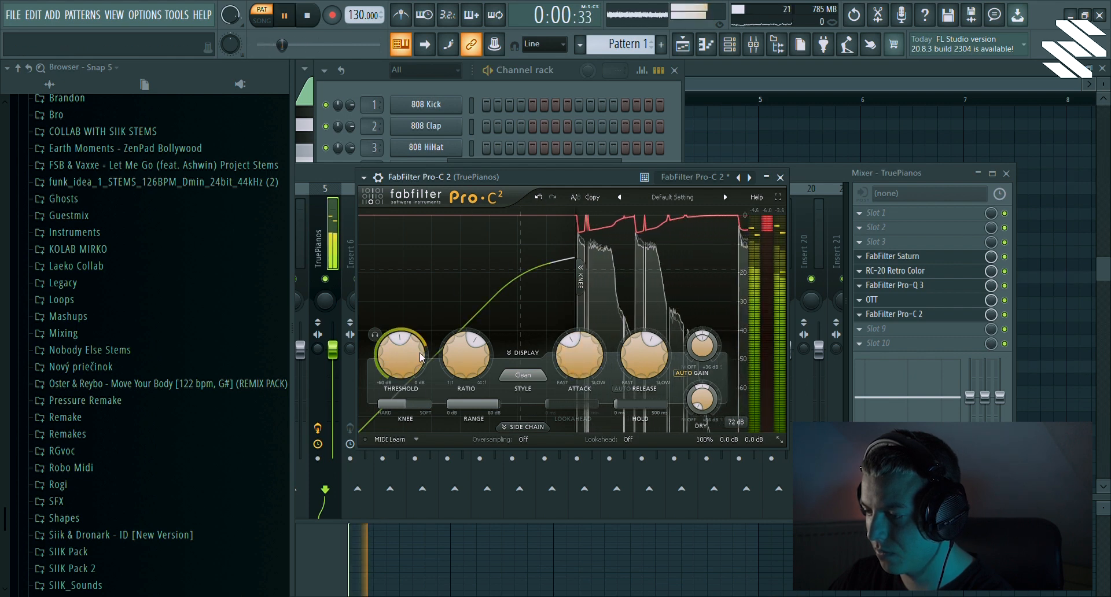
pyautogui.moveTo(401, 358); pyautogui.dragTo(411, 368)
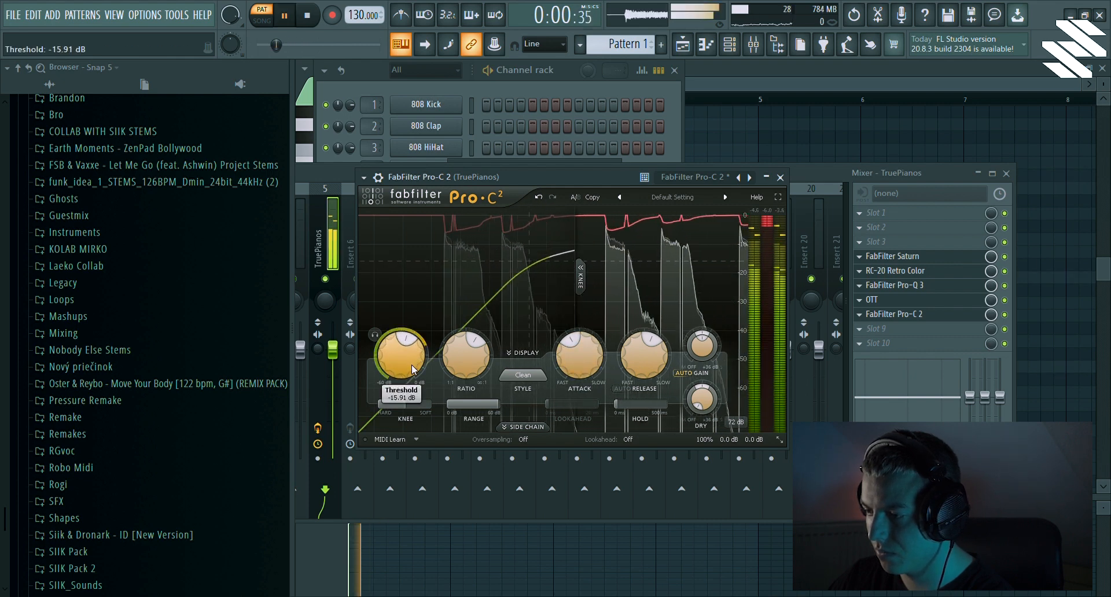
pyautogui.moveTo(400, 354); pyautogui.dragTo(401, 368)
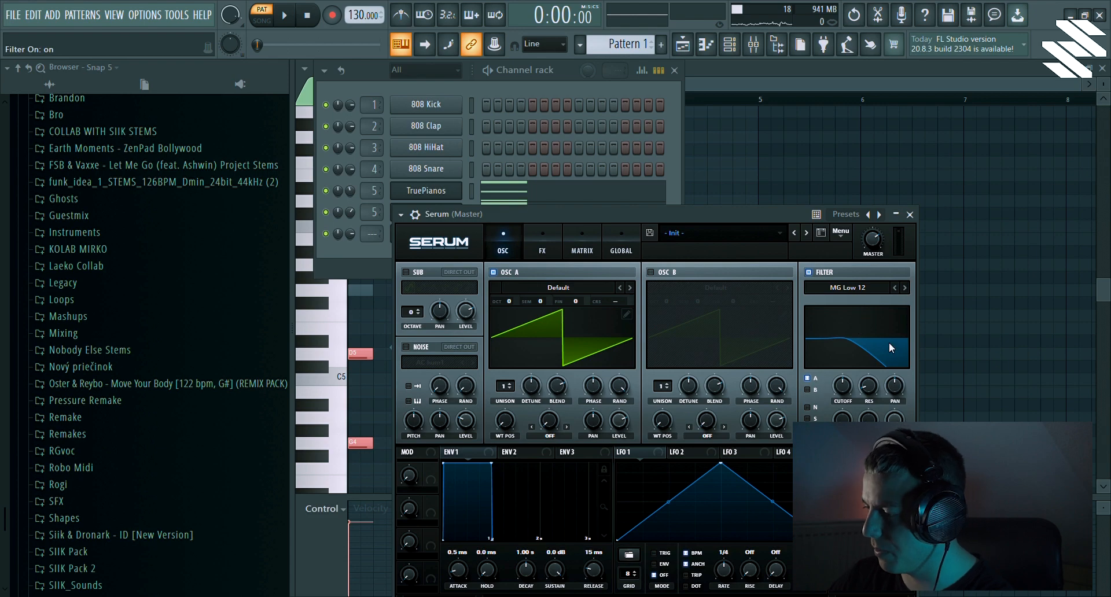
# Switch on Serum's MG Low 12 filter on the Init patch
pyautogui.click(904, 287)
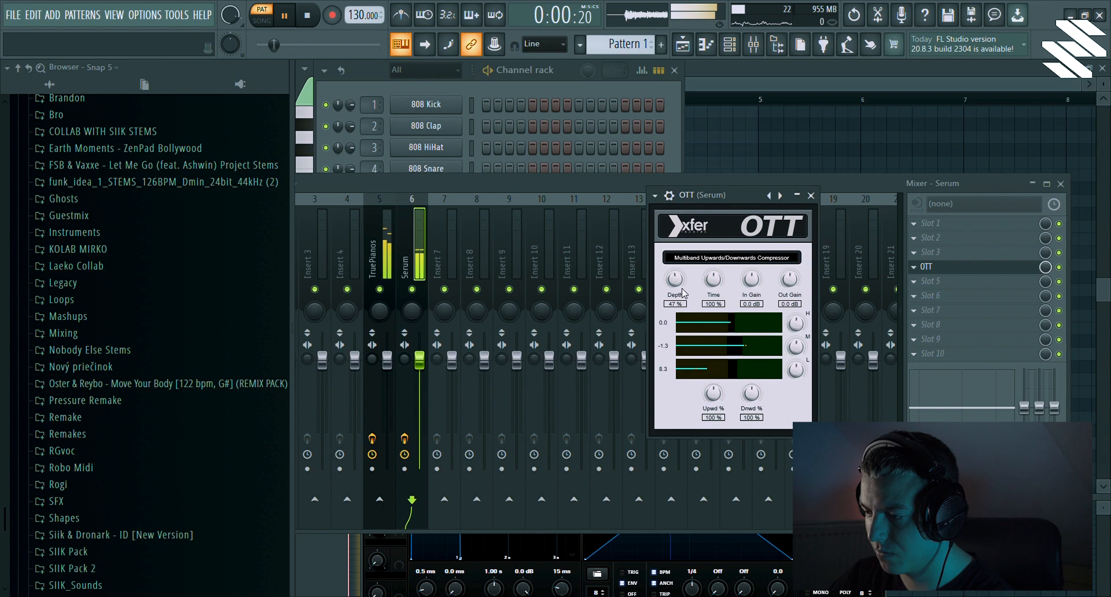
# Adjust OTT compression and reshape the Band 7 high shelf on the Serum track's EQ
pyautogui.click(812, 195)
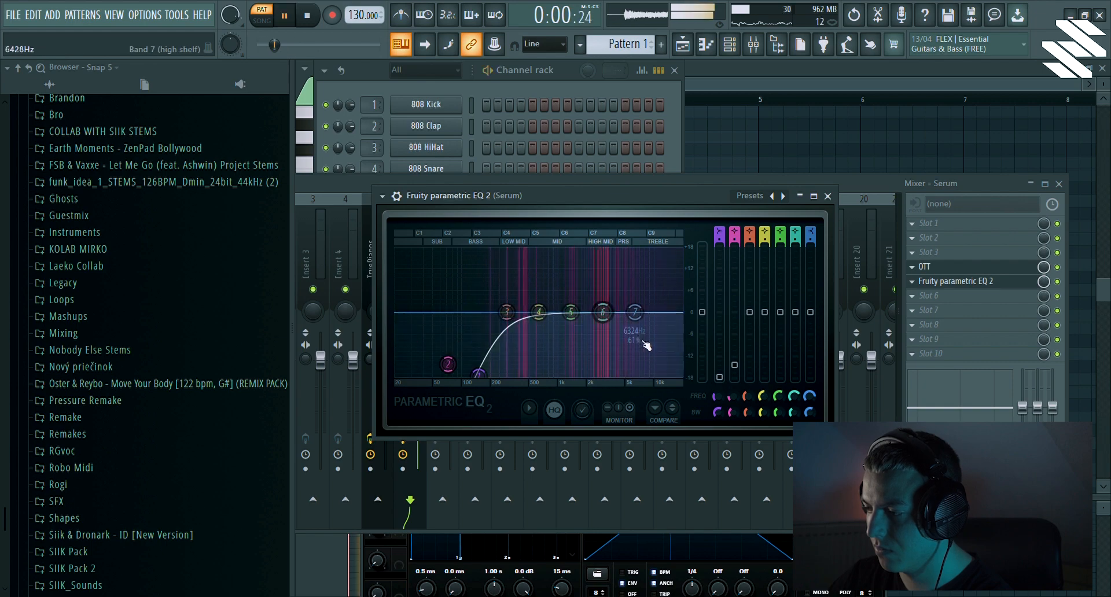
pyautogui.moveTo(635, 312); pyautogui.dragTo(631, 284)
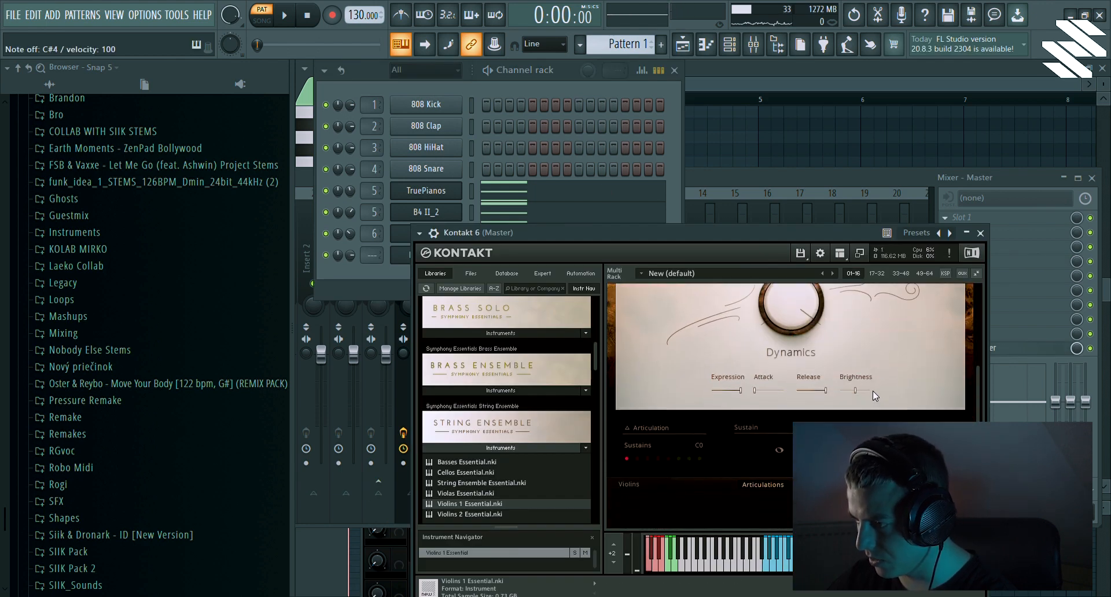
# Tweak Violins 1 Essential brightness and draw short A6 and A#6 notes on beat one
pyautogui.moveTo(858, 391); pyautogui.dragTo(850, 393)
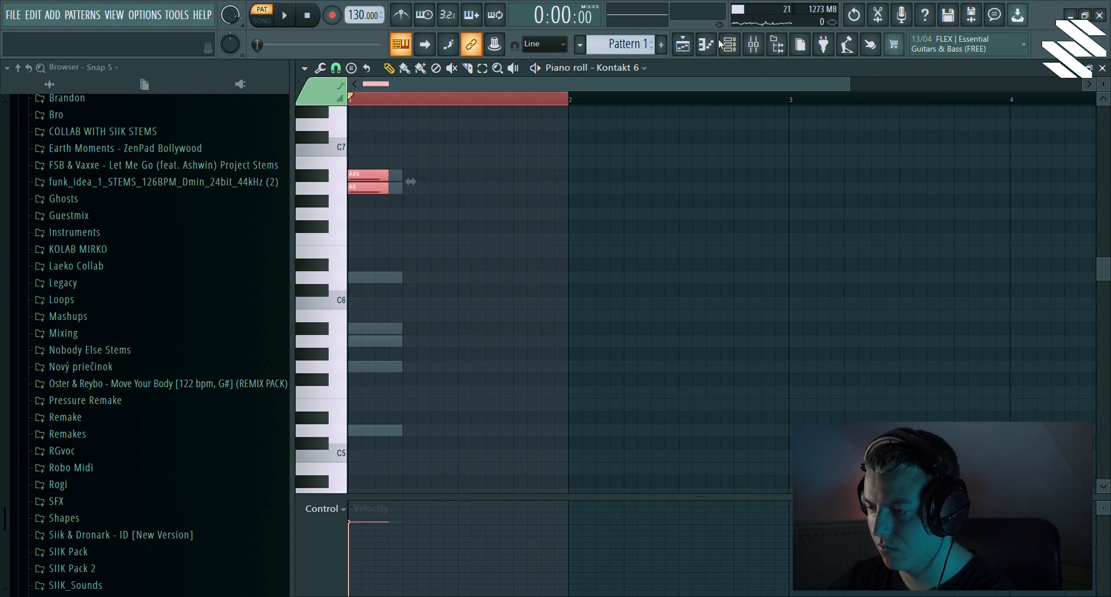
pyautogui.click(730, 44)
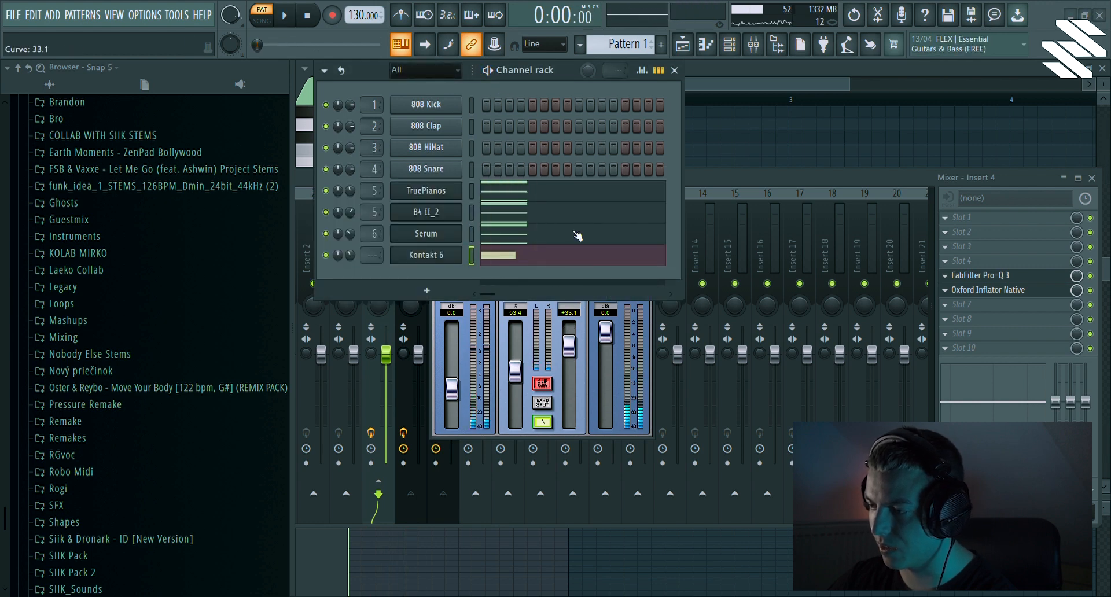
# Show the Playlist with Pattern 1 at the start of Track 3
pyautogui.click(284, 14)
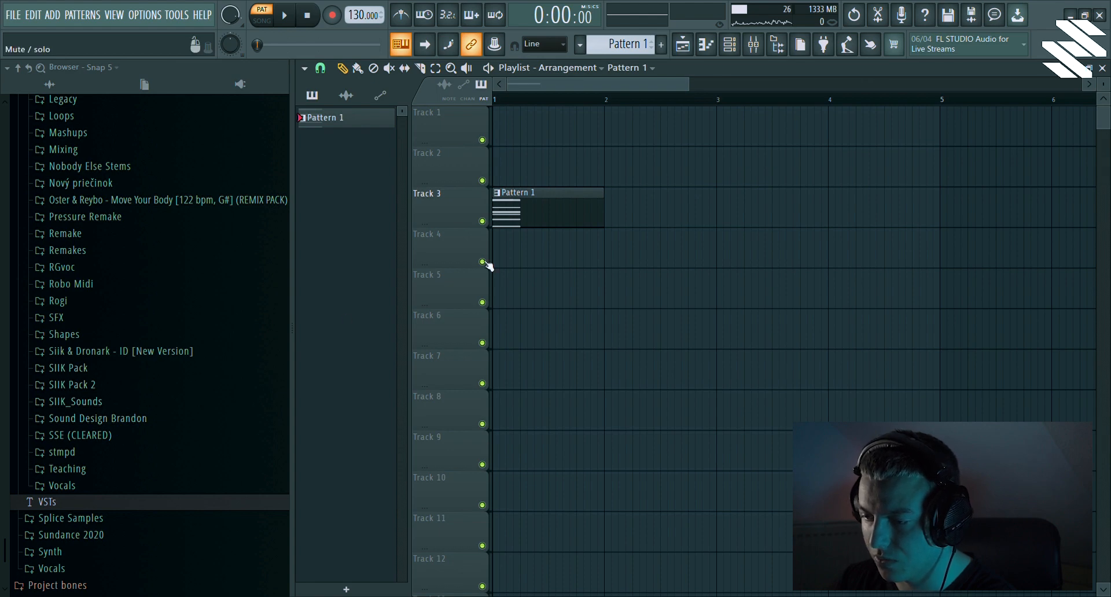
# Place Omega Crash 23 from the SIIK Pack crashes on Track 5 at bar 1
pyautogui.click(69, 368)
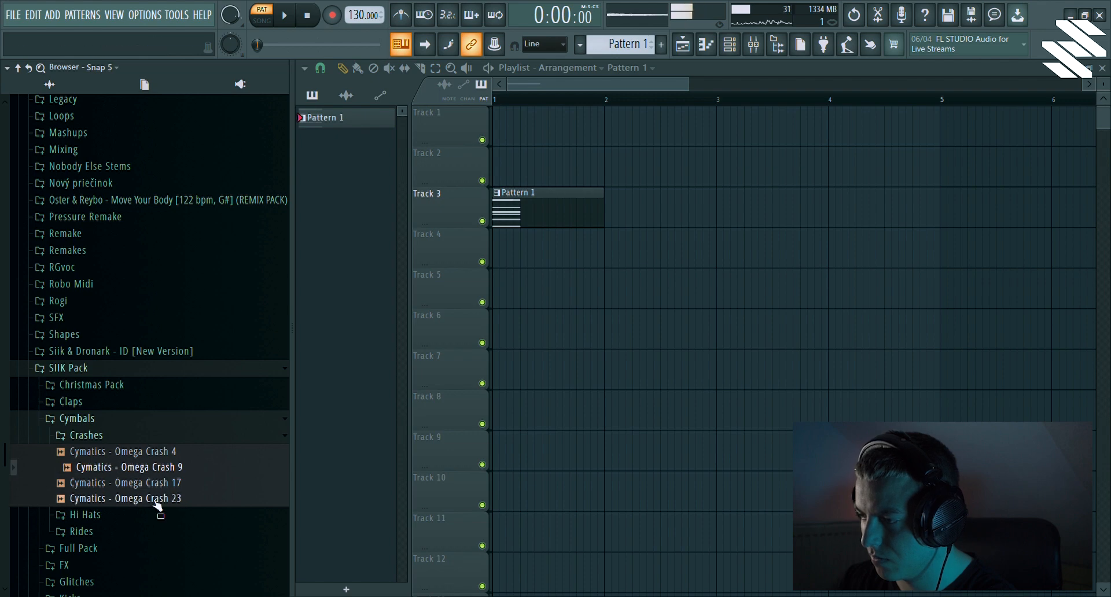
pyautogui.moveTo(126, 498); pyautogui.dragTo(555, 287)
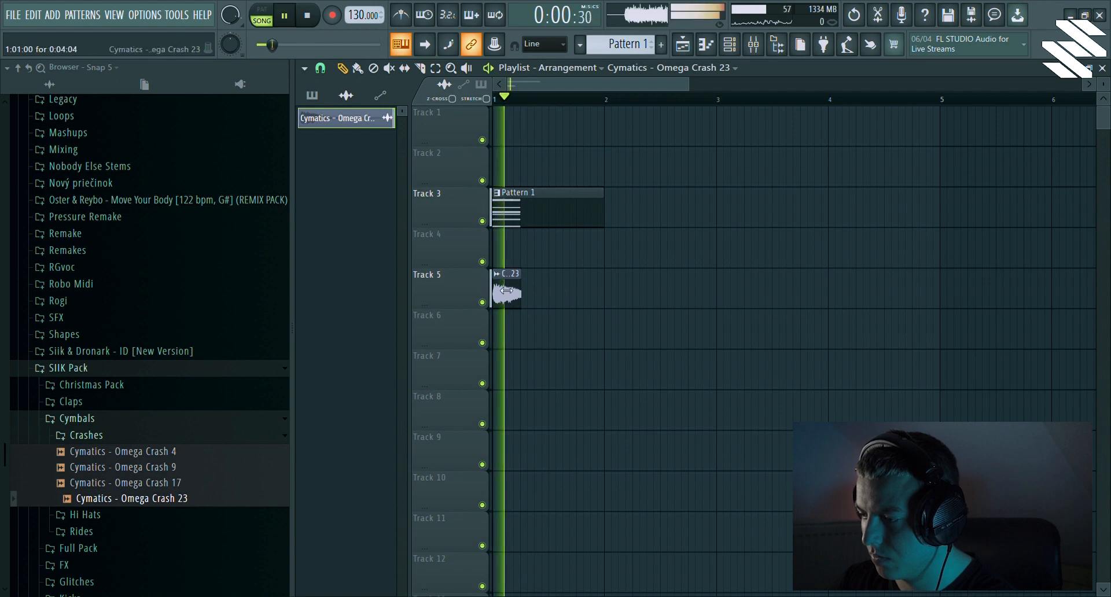
pyautogui.doubleClick(508, 289)
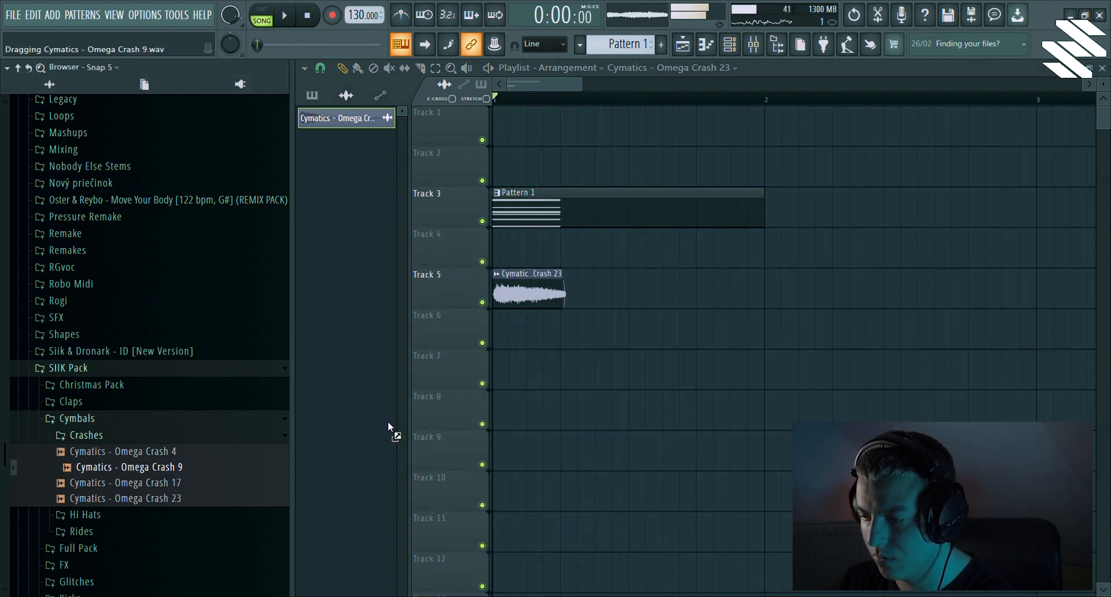
# Place Omega Crash 9 on Track 6 at bar 1 and open its clip properties
pyautogui.moveTo(129, 467); pyautogui.dragTo(559, 330)
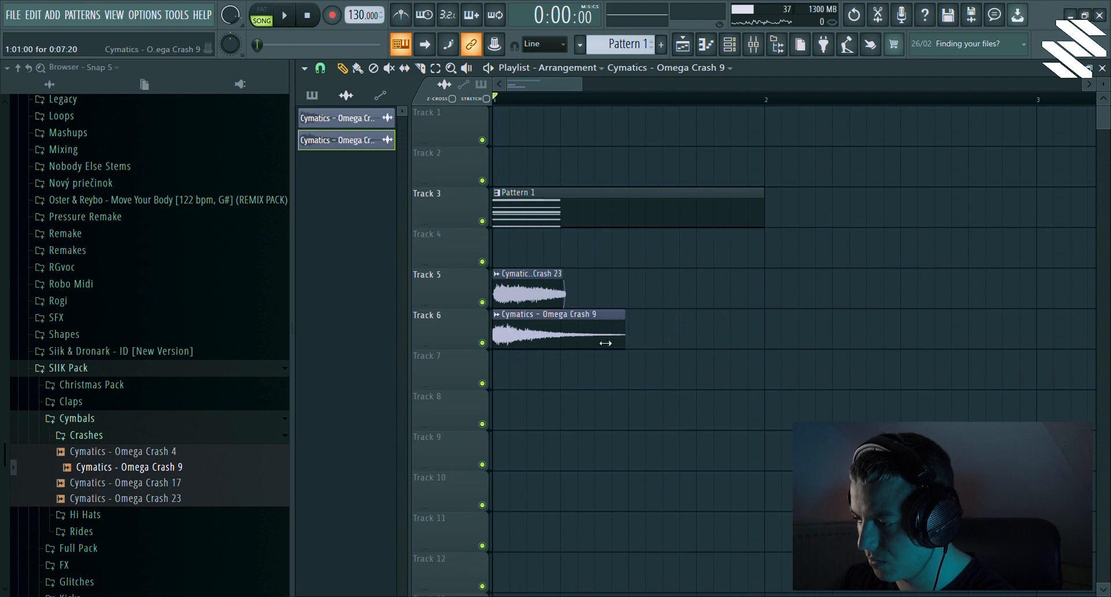
pyautogui.doubleClick(559, 315)
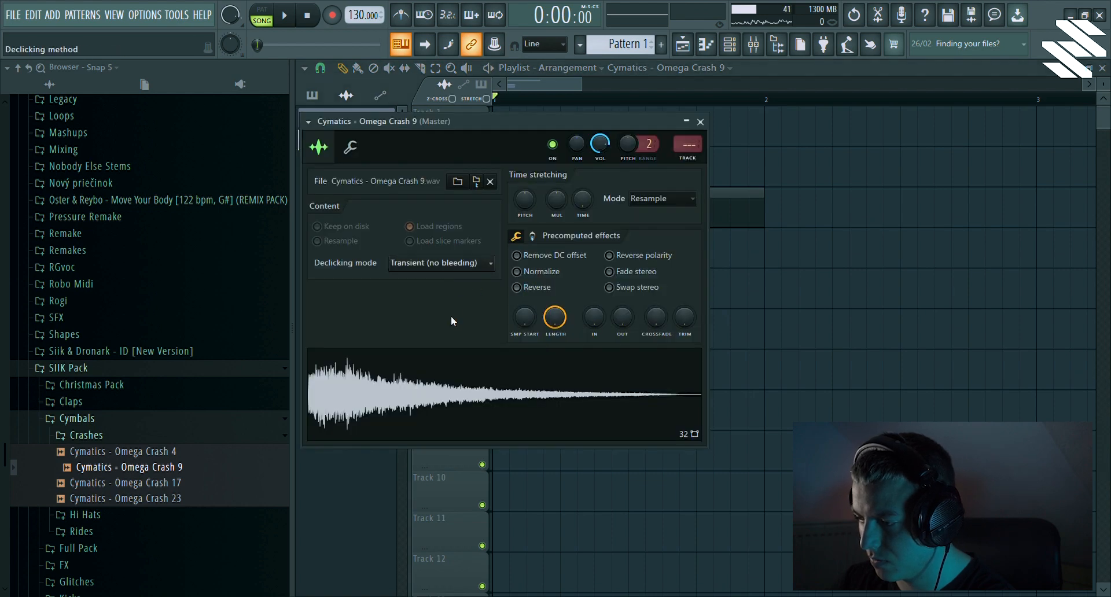
pyautogui.click(440, 263)
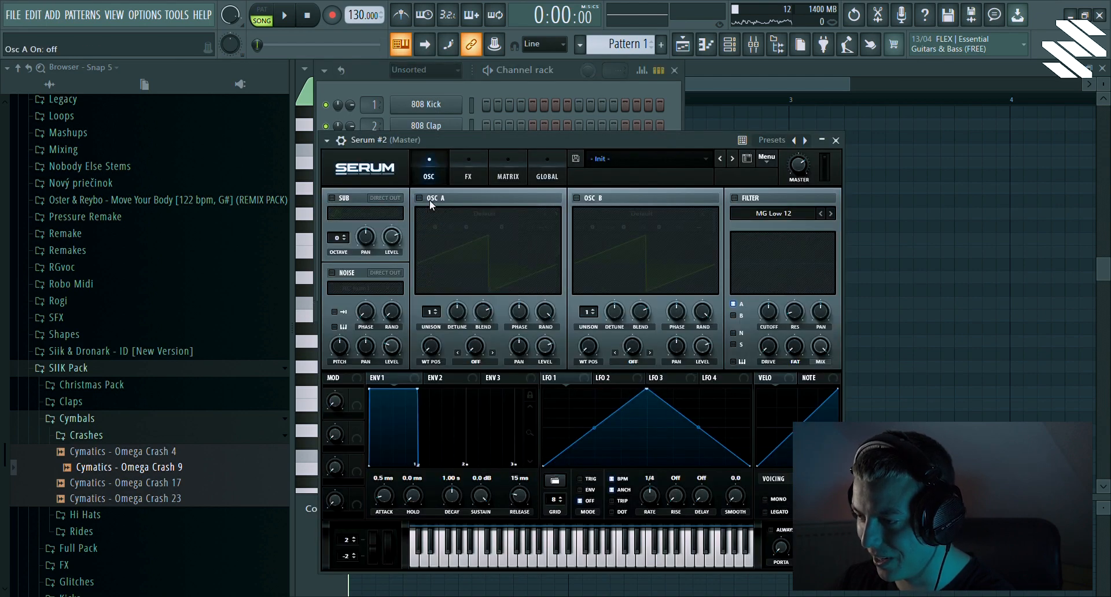
# Add another Serum instance from the channel rack and open it on the Init patch
pyautogui.click(331, 274)
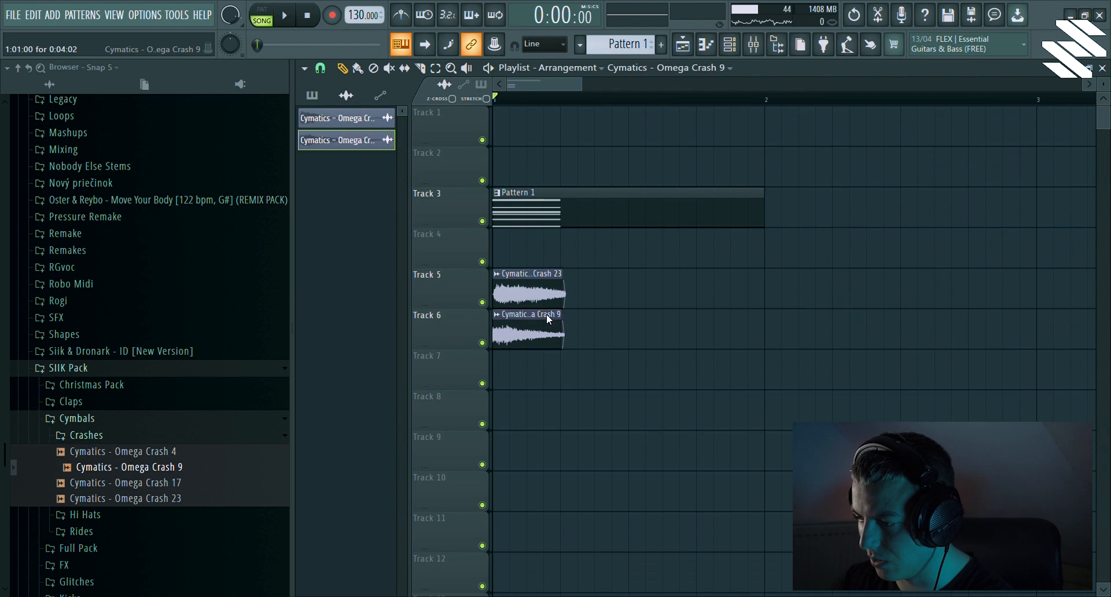
# Open the Crash 9 clip's settings to trim it to Crash 23's length
pyautogui.doubleClick(528, 313)
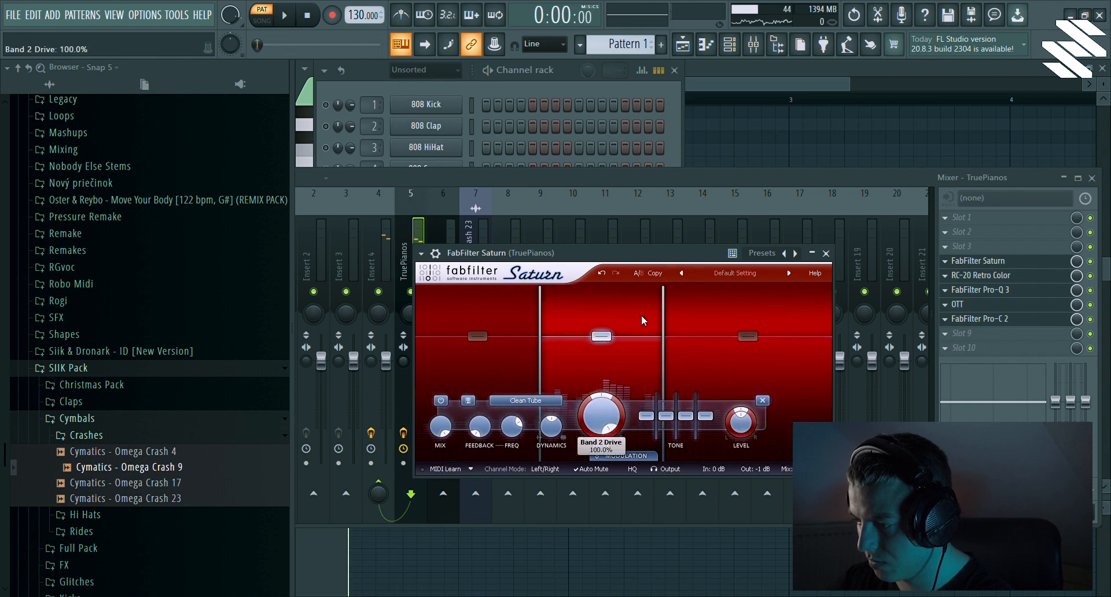
# Raise the piano track's distortion drive
pyautogui.moveTo(601, 415); pyautogui.dragTo(624, 426)
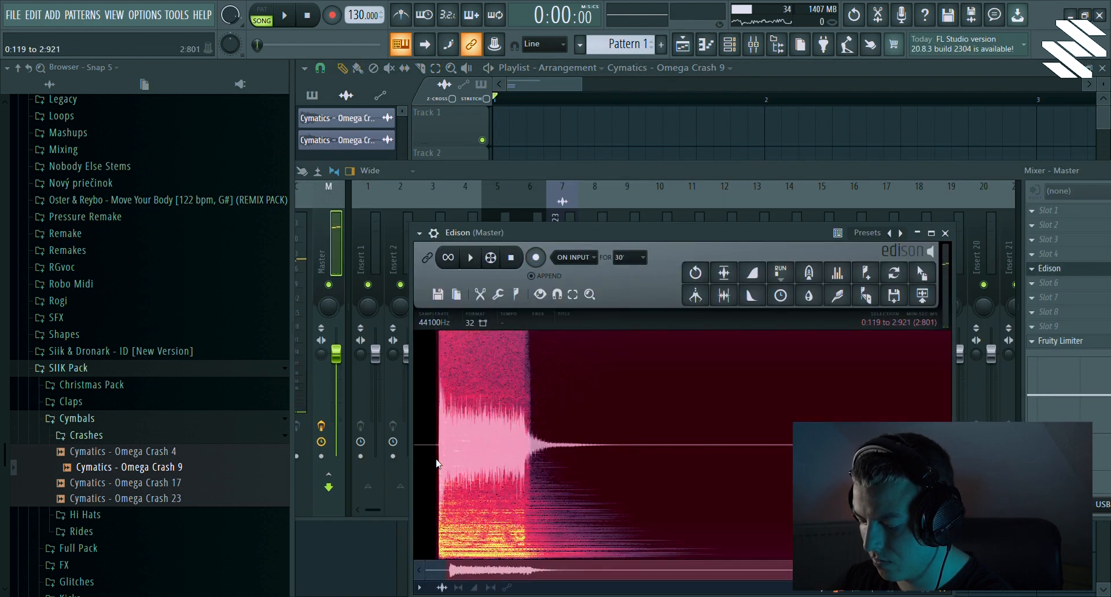
# Send the recorded Edison take to the playlist and bring up Serum #3 for Pattern 2
pyautogui.click(752, 272)
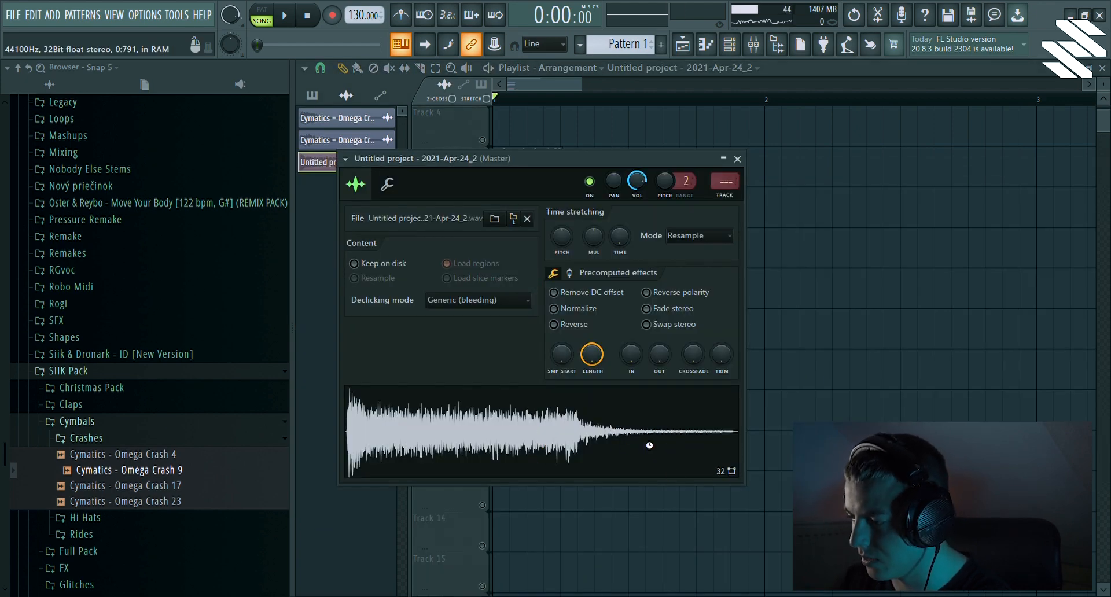
pyautogui.click(388, 184)
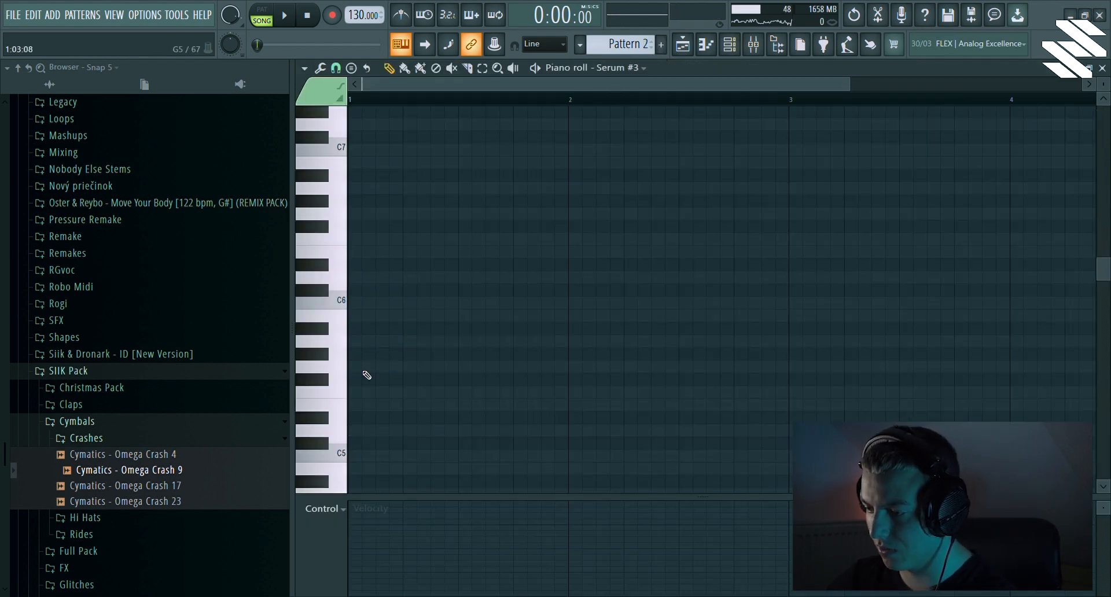
# Add a D2 note at bar 1 of Serum #3's pattern, review the playlist, then show the mixer
pyautogui.click(373, 392)
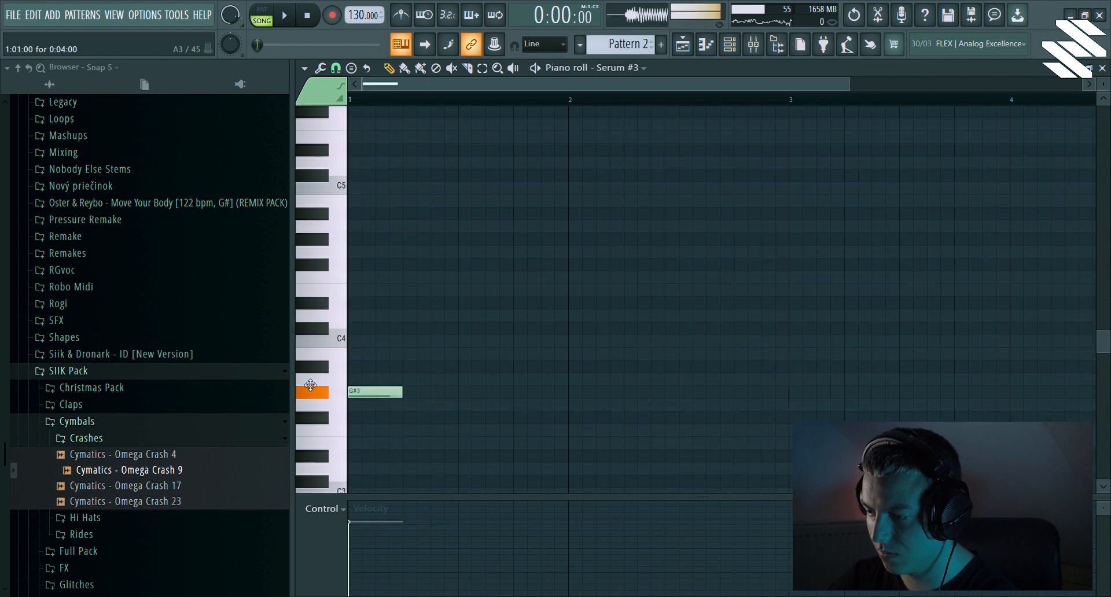
pyautogui.click(283, 14)
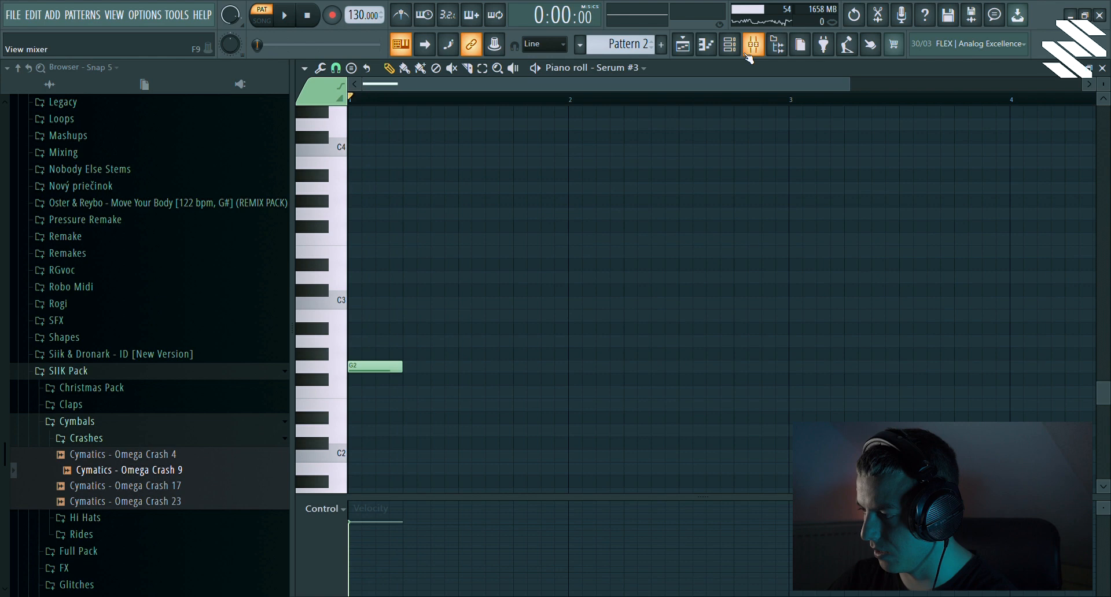
pyautogui.click(752, 44)
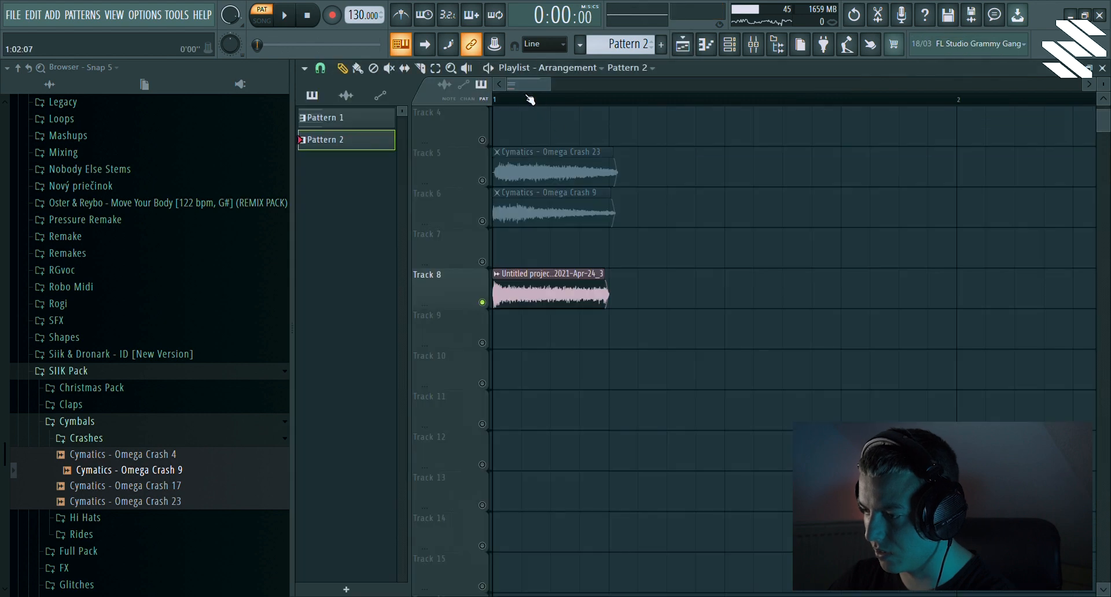
pyautogui.click(547, 326)
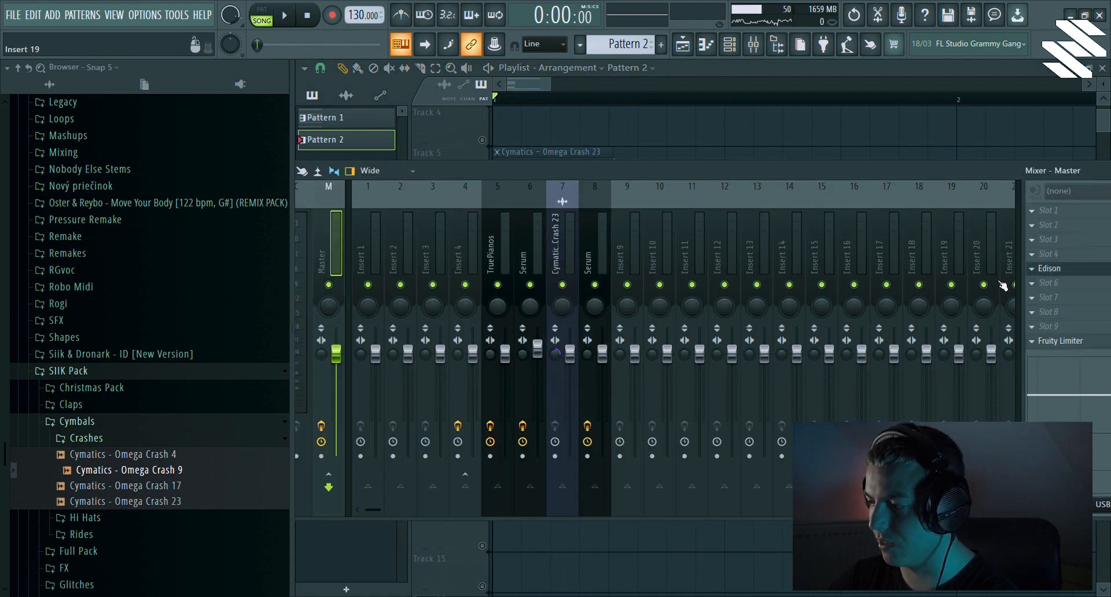
# Place the new Edison take on Track 10, check its clip settings, and view TruePianos' piano roll
pyautogui.click(1049, 268)
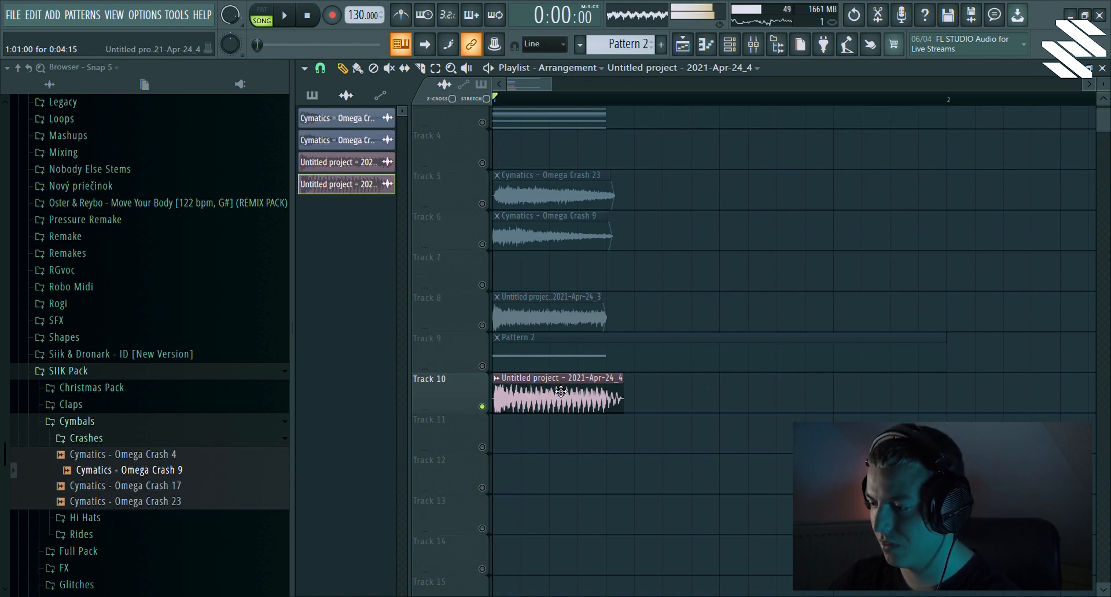
pyautogui.doubleClick(559, 393)
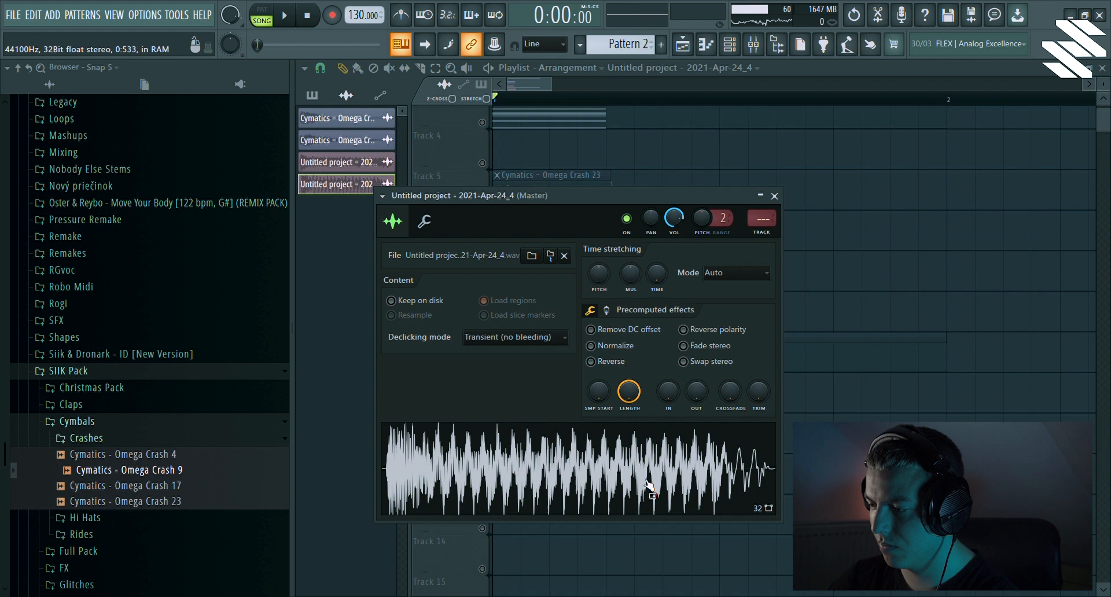
pyautogui.click(774, 196)
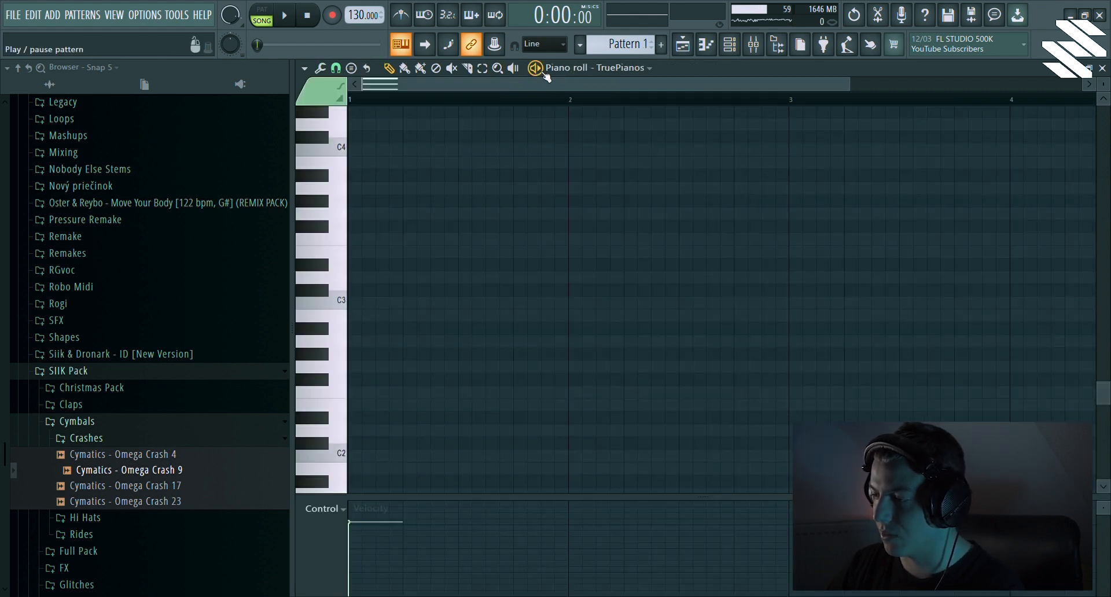
# Play the pattern and switch TruePianos to the Amber piano module
pyautogui.click(730, 44)
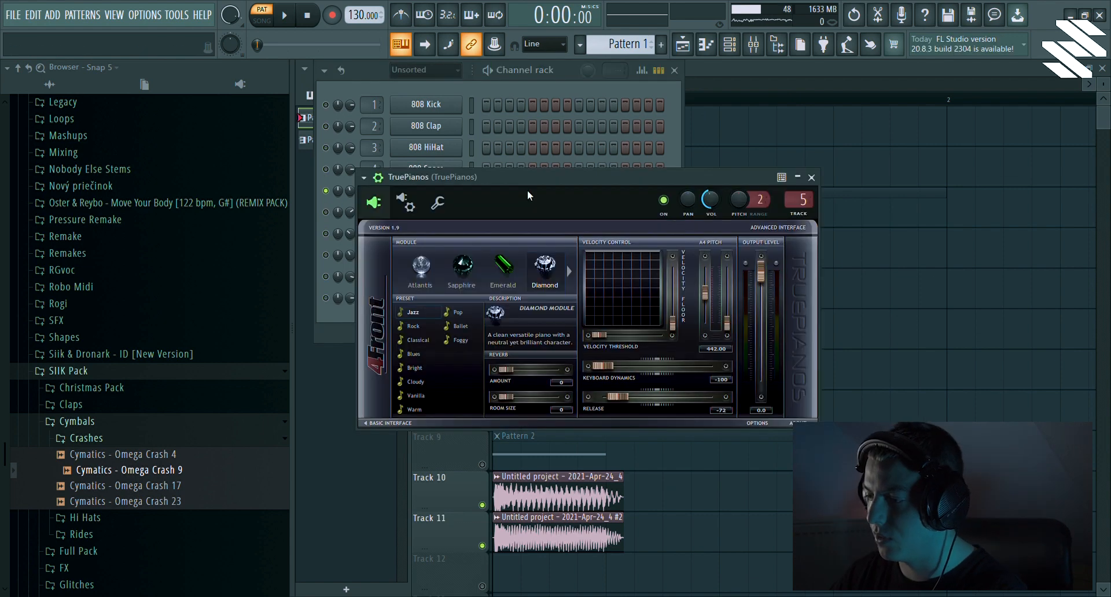
pyautogui.click(284, 14)
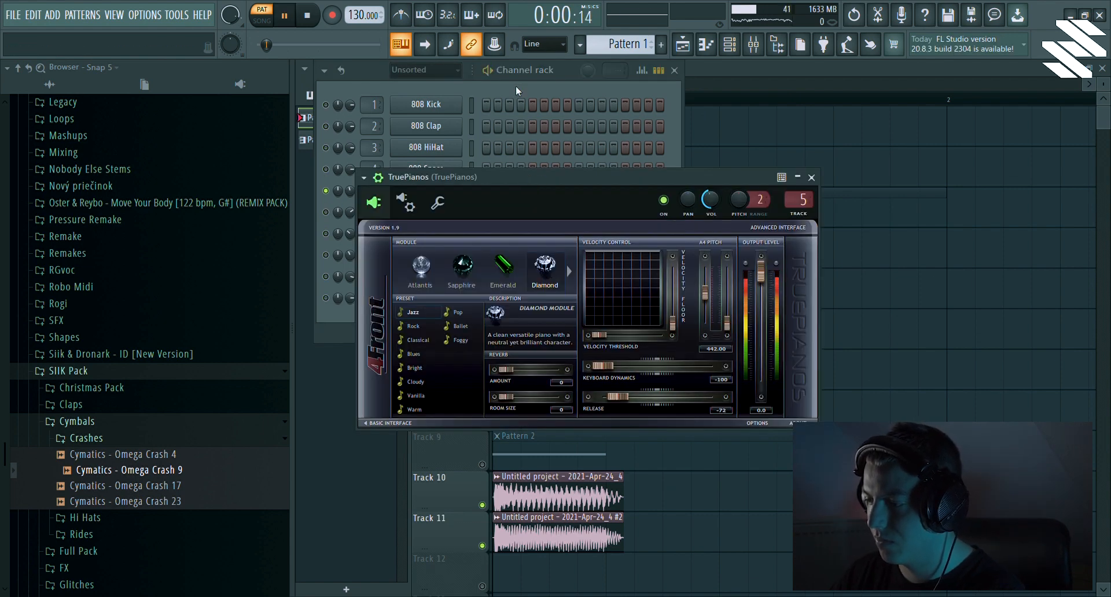
pyautogui.click(503, 268)
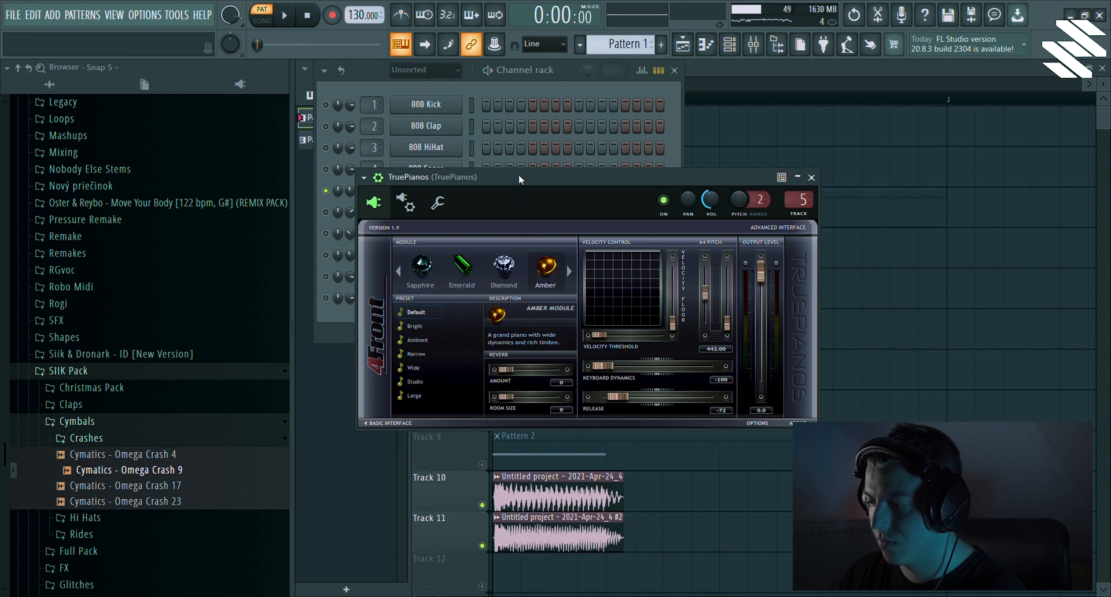
pyautogui.click(503, 263)
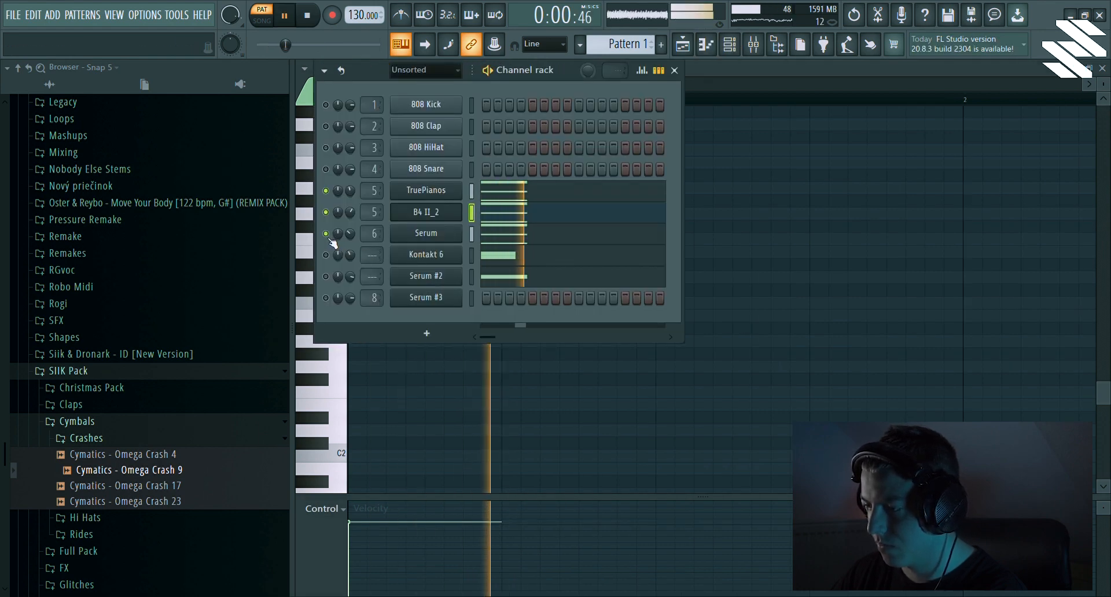
# Try oscillator A wavetables, then load the Edison resample as Serum #4's noise source at 15 semitones
pyautogui.click(426, 233)
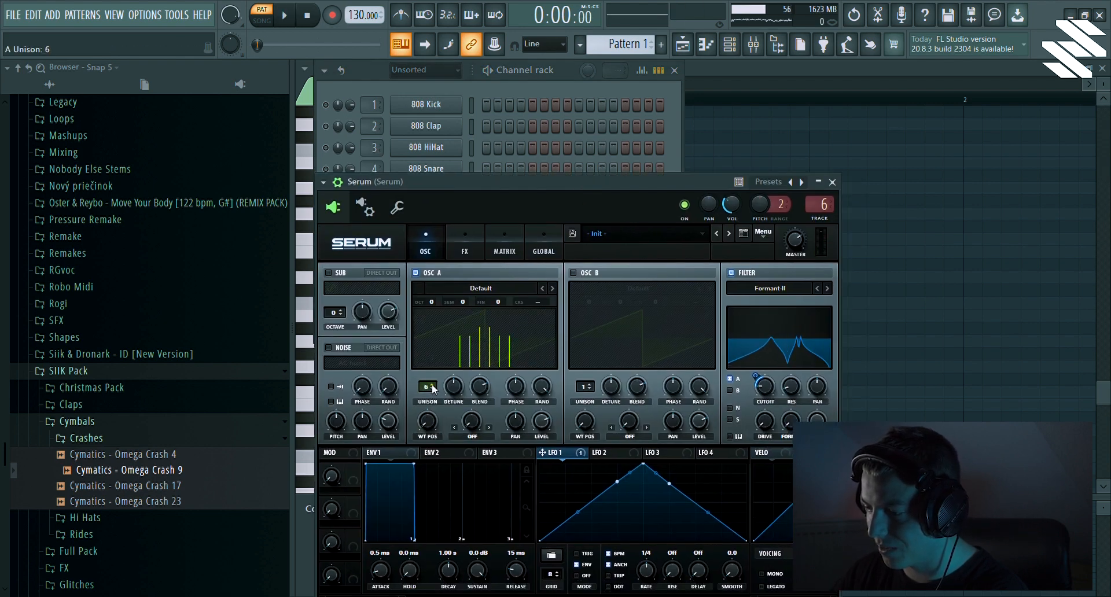
pyautogui.click(283, 14)
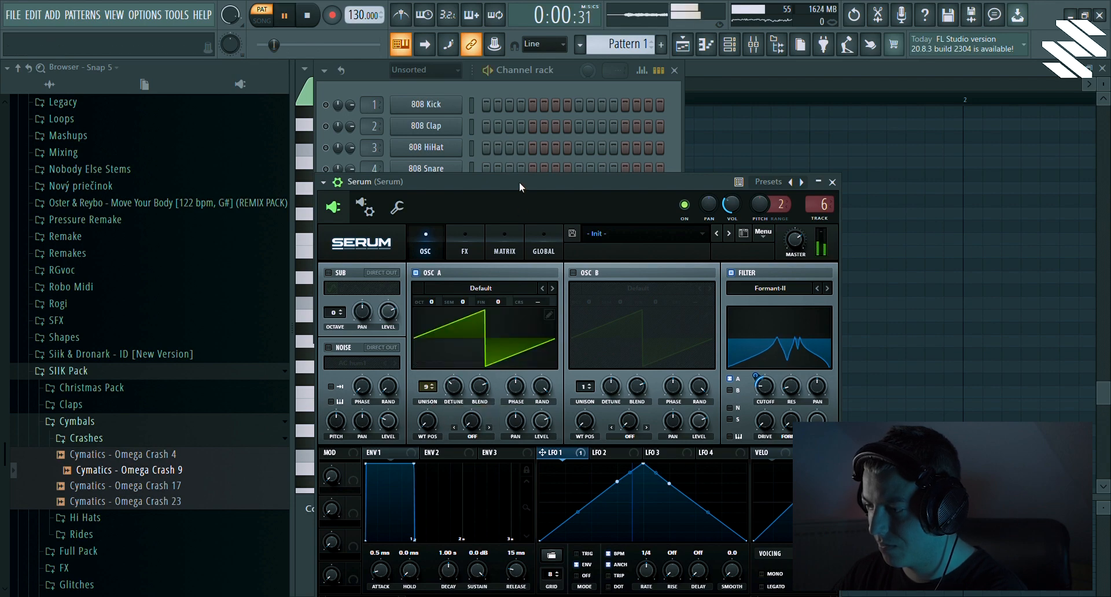
pyautogui.click(307, 13)
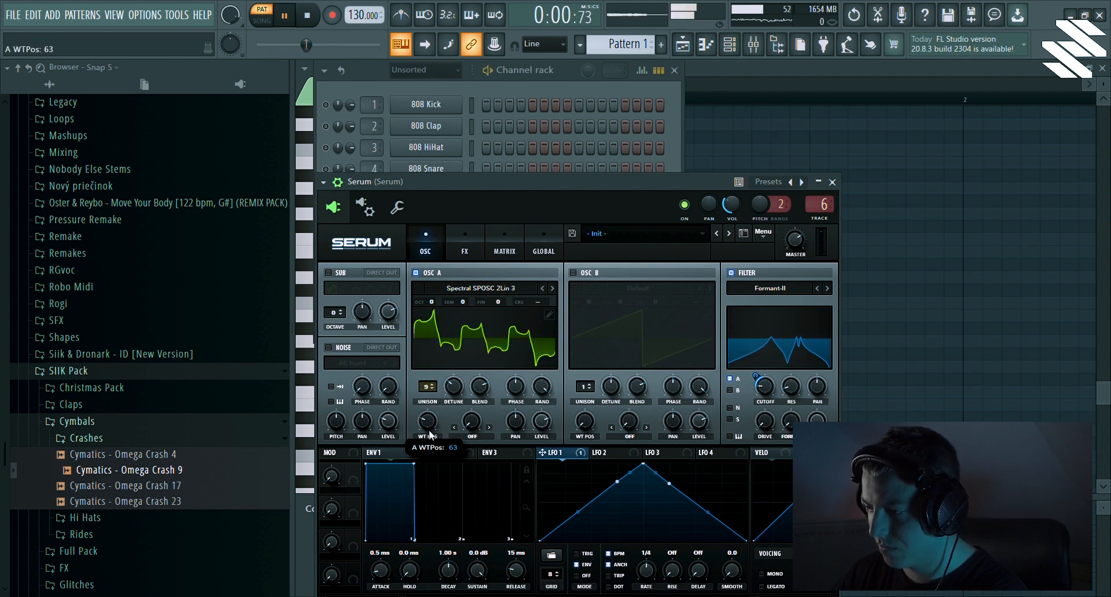
pyautogui.click(575, 272)
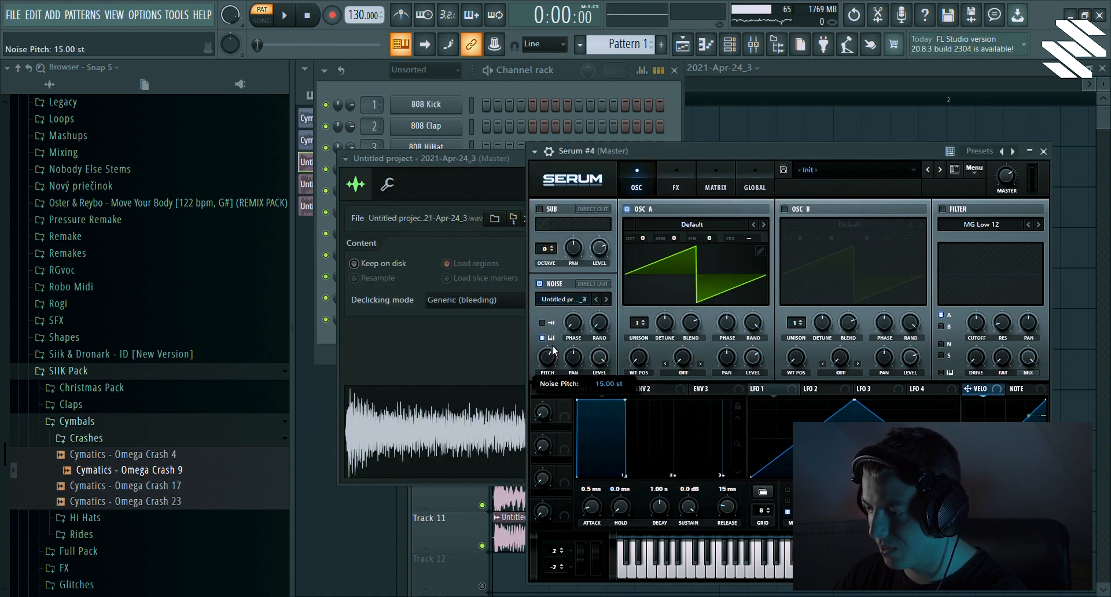
# Tune the pitch of Serum #4's resampled noise layer
pyautogui.moveTo(546, 358); pyautogui.dragTo(546, 347)
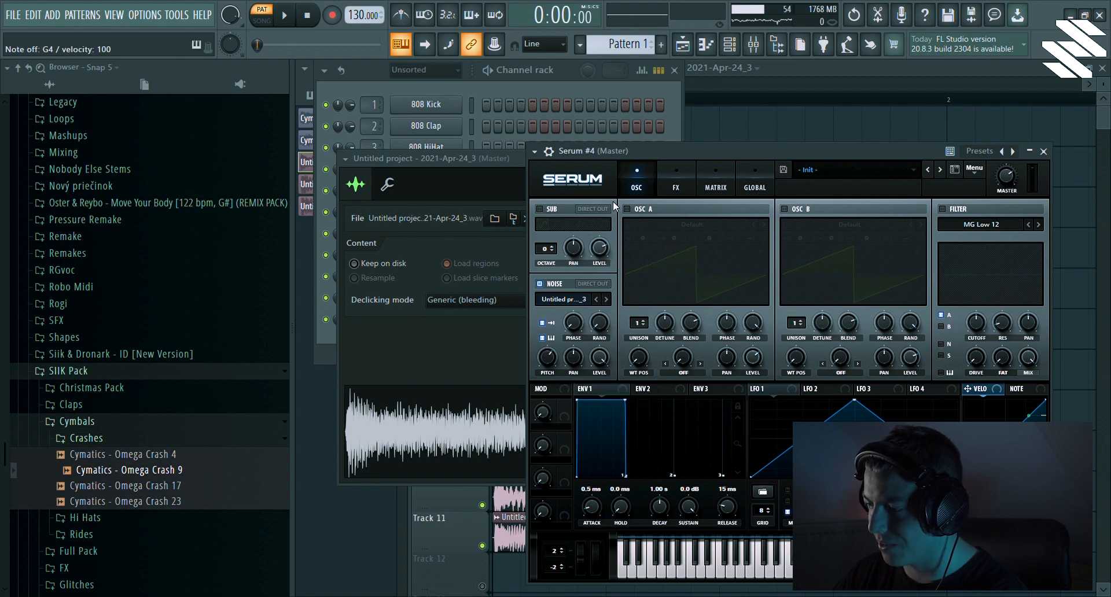
pyautogui.moveTo(686, 262)
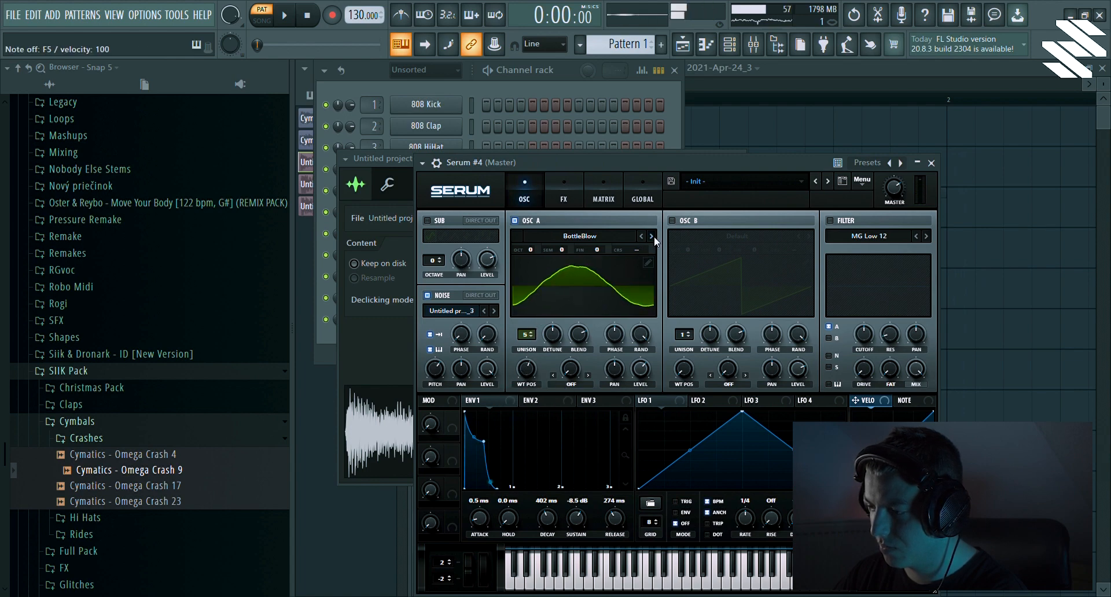
# Set oscillator A to CrushWub, enable oscillator B, reposition the Serum window, and show the FX section
pyautogui.click(651, 236)
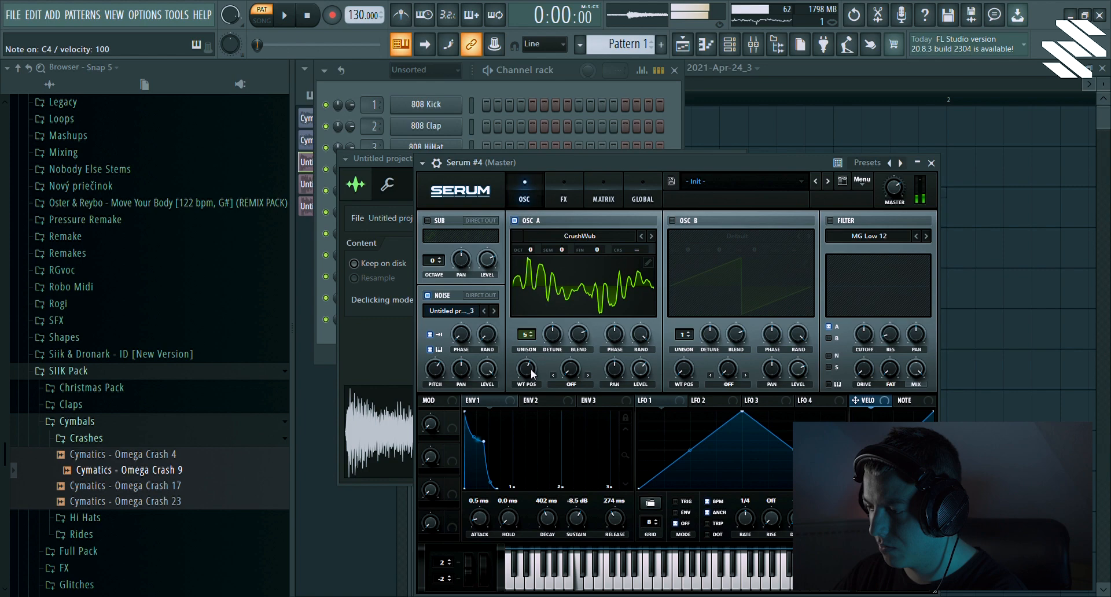
pyautogui.moveTo(706, 228)
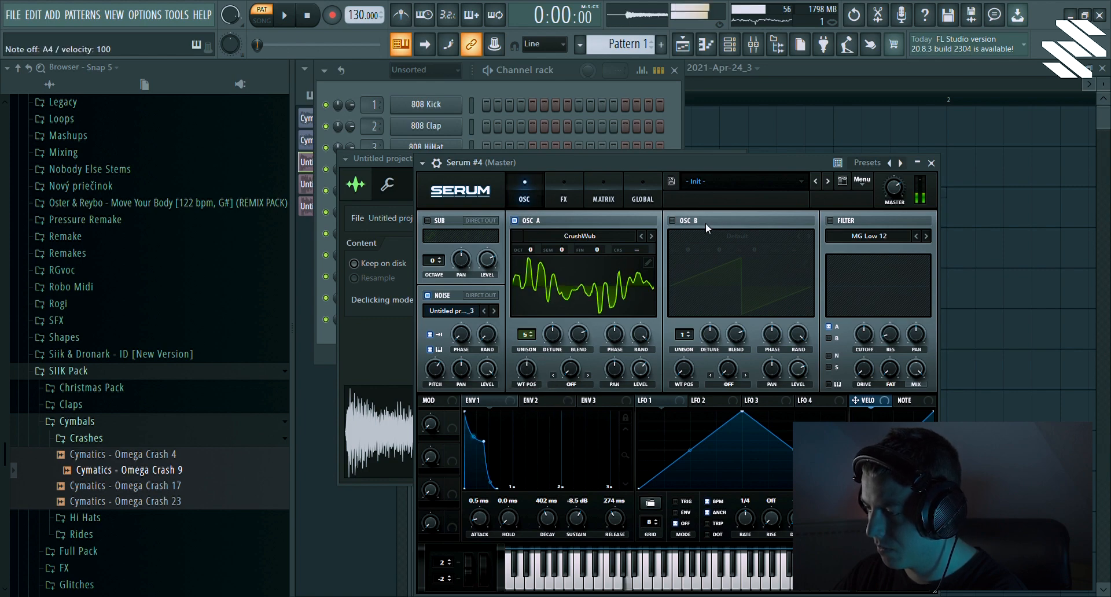
pyautogui.click(682, 220)
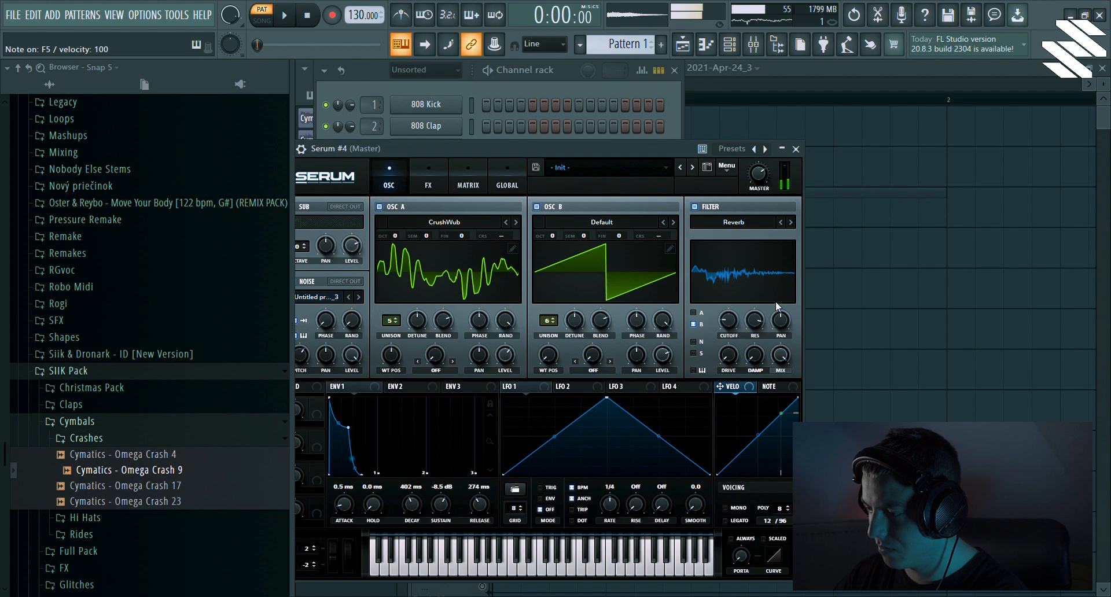
pyautogui.moveTo(729, 319); pyautogui.dragTo(728, 326)
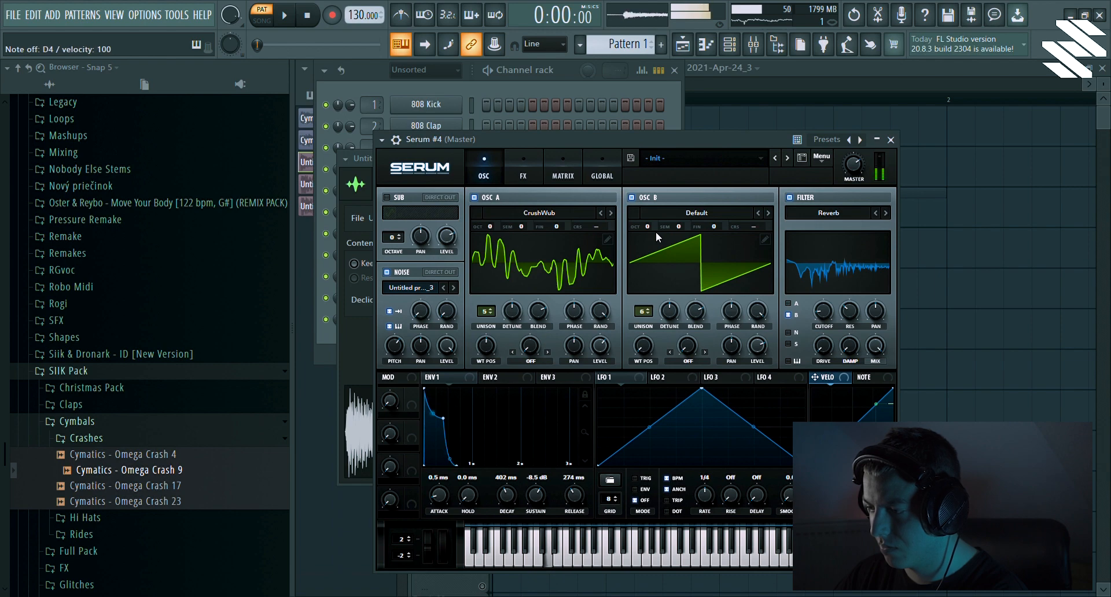
pyautogui.click(522, 170)
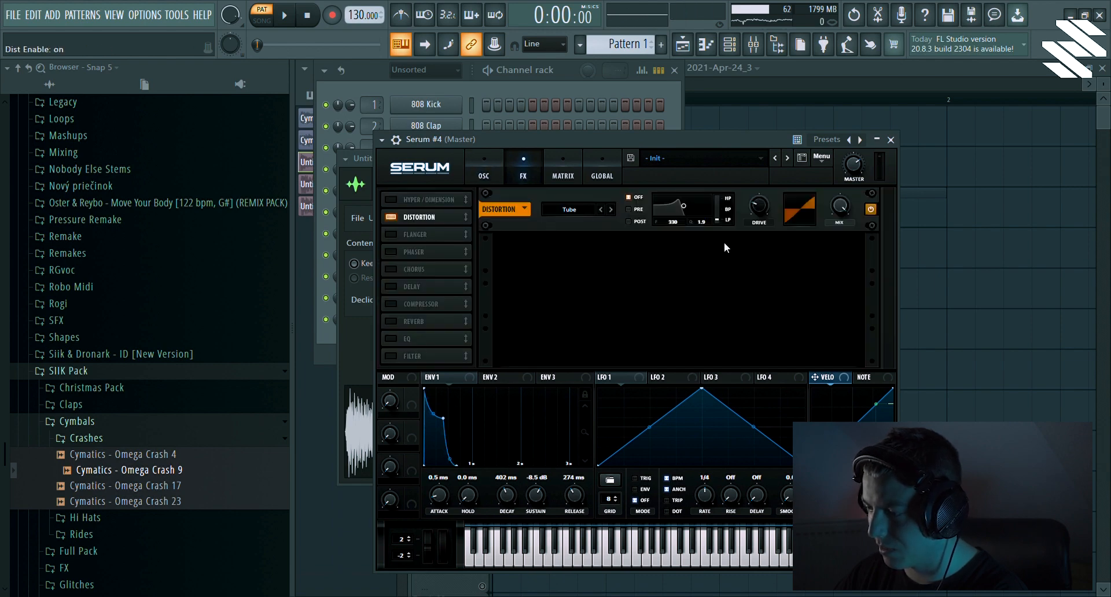
# Switch Serum #4's distortion mode from Tube to Tape Sat. and return to the oscillators
pyautogui.click(578, 209)
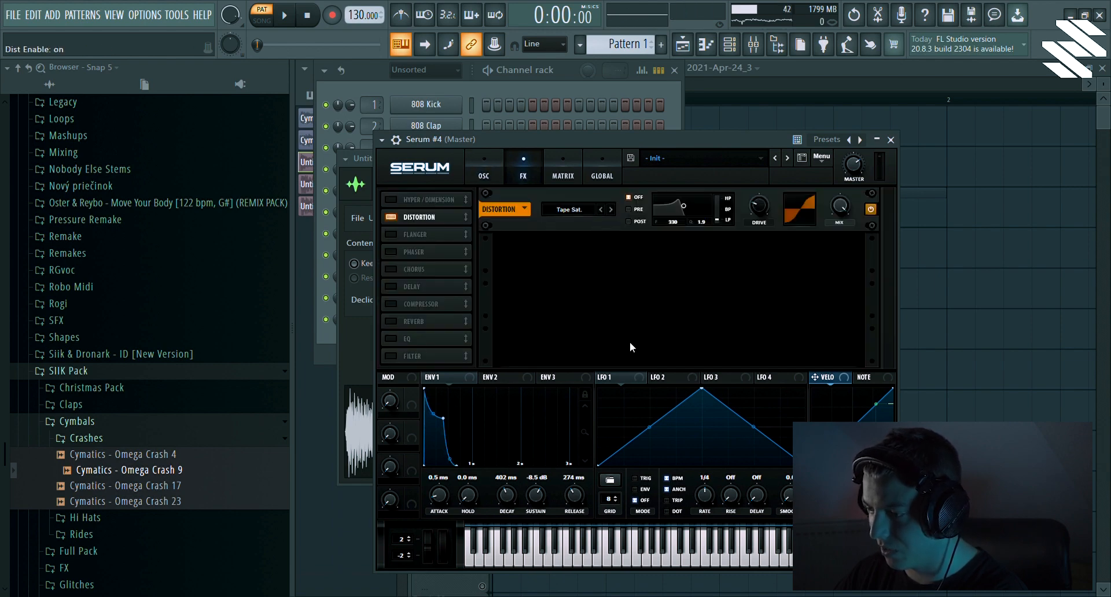
pyautogui.click(415, 213)
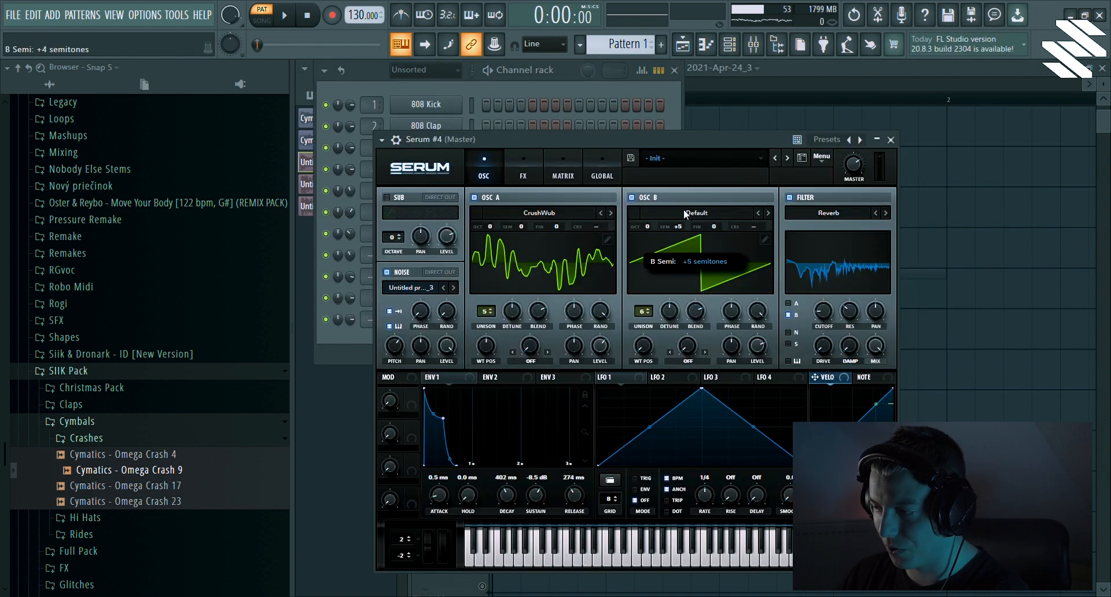
# Set OSC B Semi to +7 and OSC A Semi to +3, then show the Playlist
pyautogui.moveTo(679, 227); pyautogui.dragTo(678, 212)
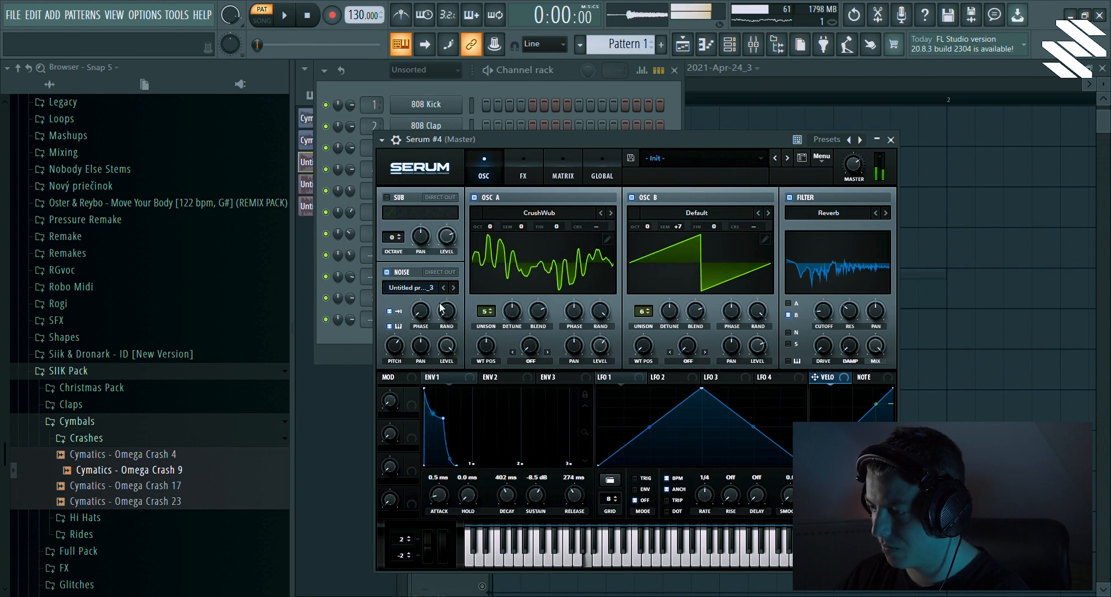
pyautogui.moveTo(508, 226); pyautogui.dragTo(508, 216)
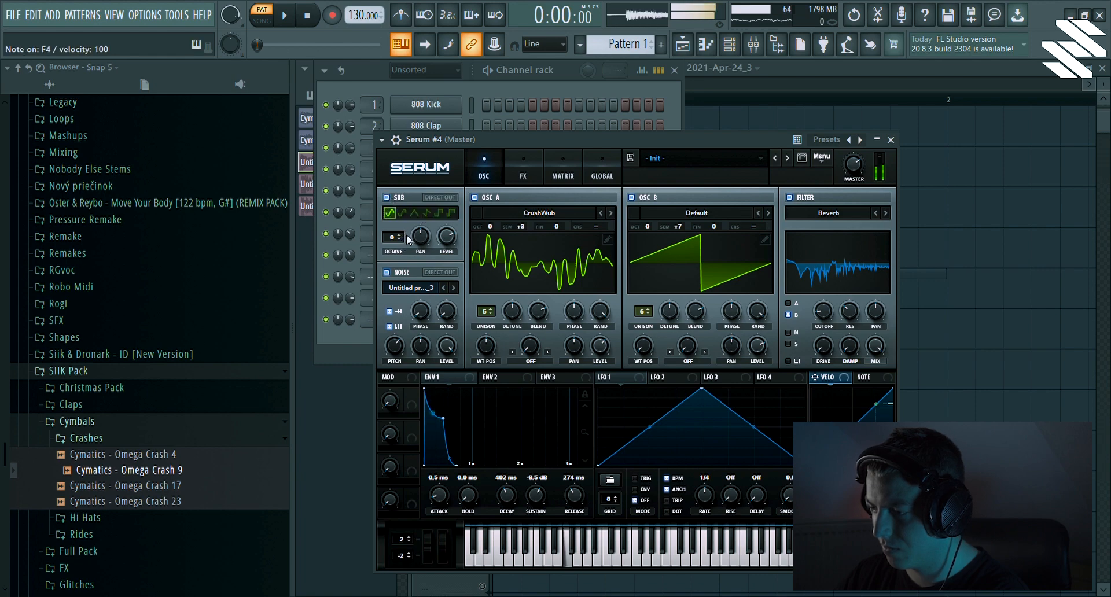
pyautogui.click(429, 213)
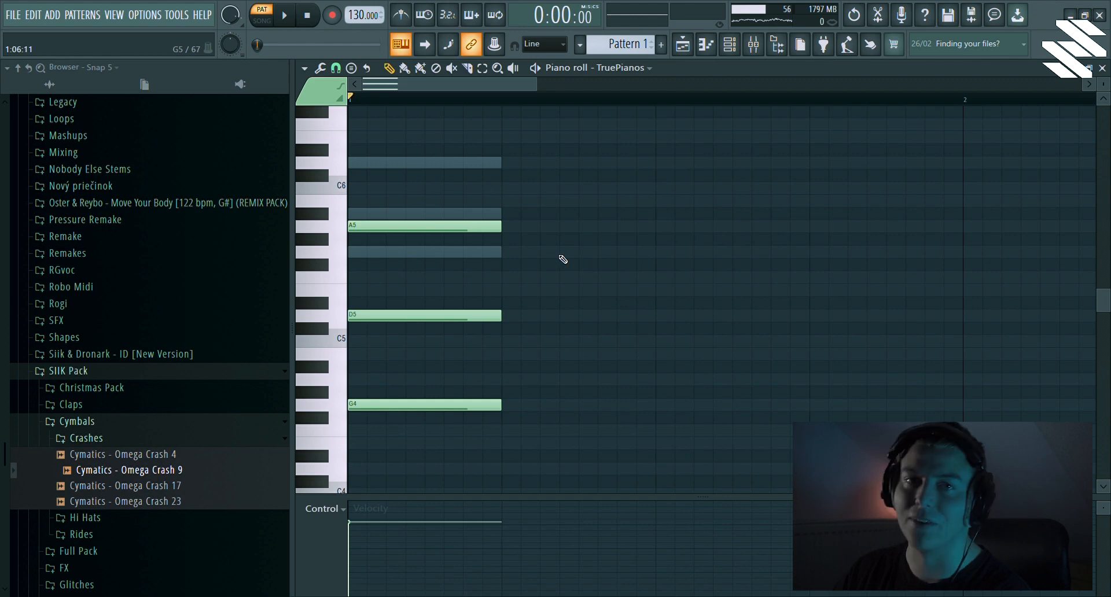
pyautogui.click(682, 44)
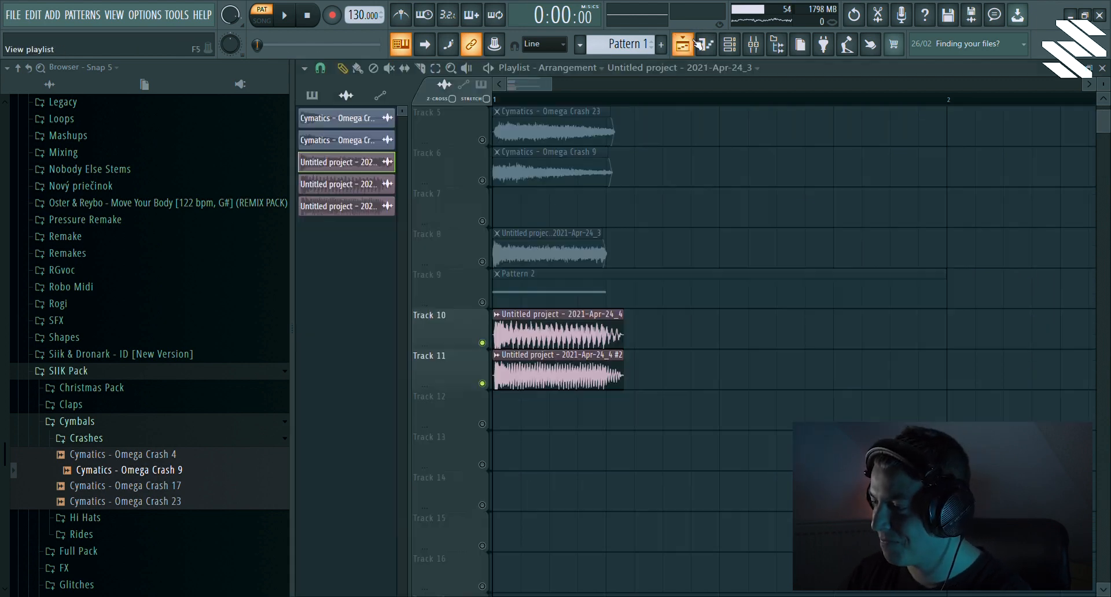